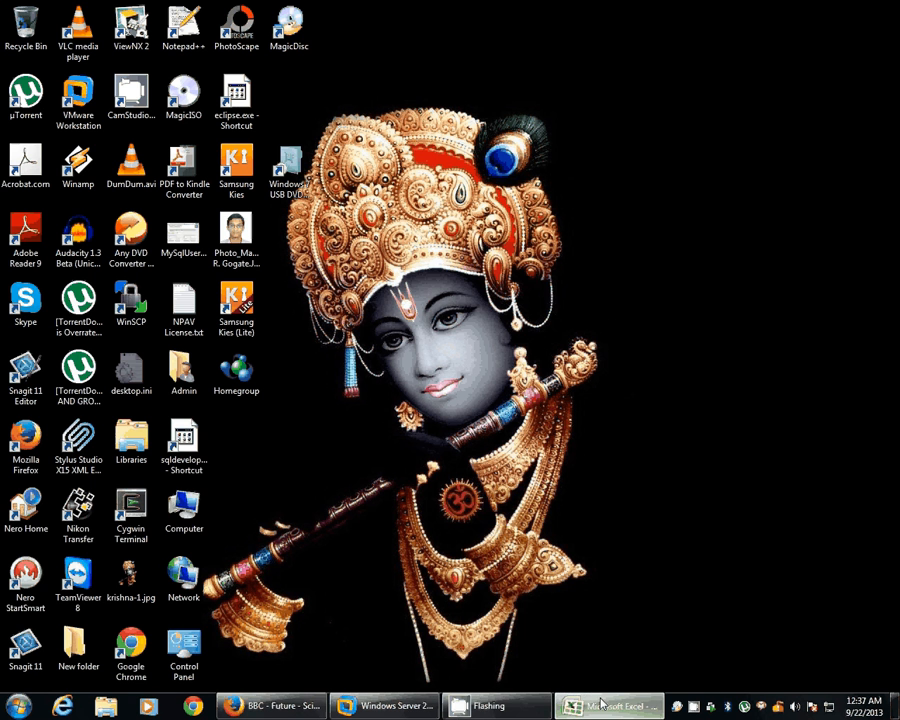
Step: Show the Excel sheet with the Source–Lookup–Joiner–Target flow diagram
{"action": "left_click", "coordinate": [620, 704]}
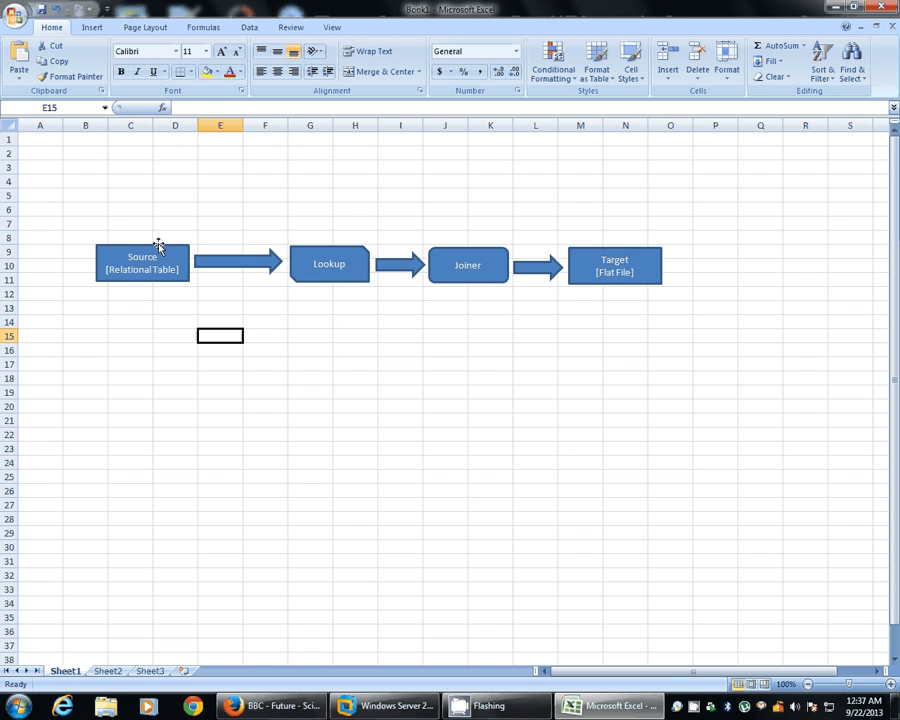
{"action": "mouse_move", "coordinate": [156, 292]}
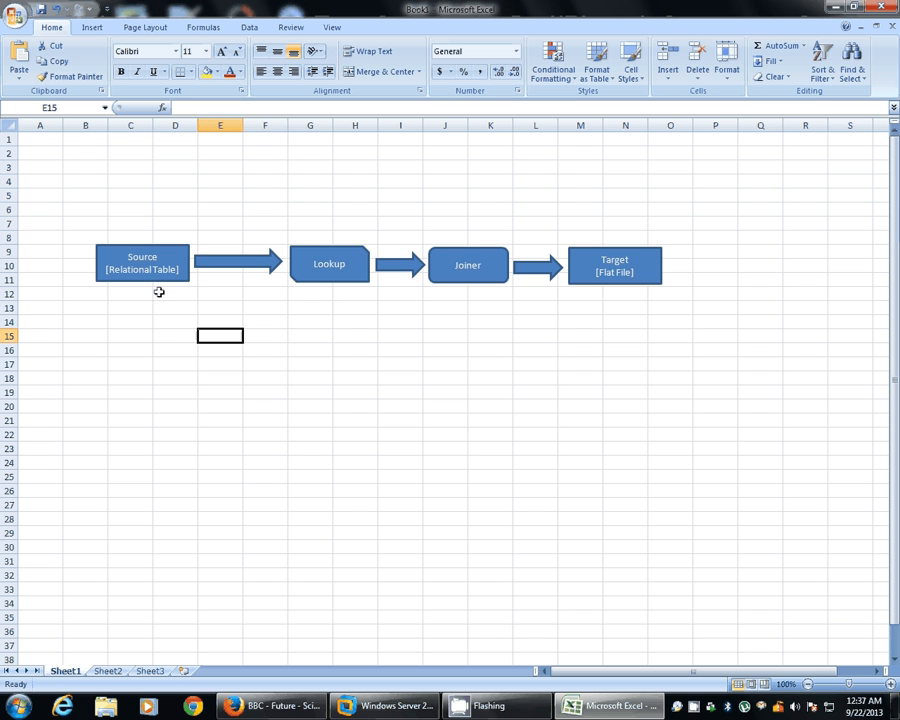
{"action": "mouse_move", "coordinate": [252, 268]}
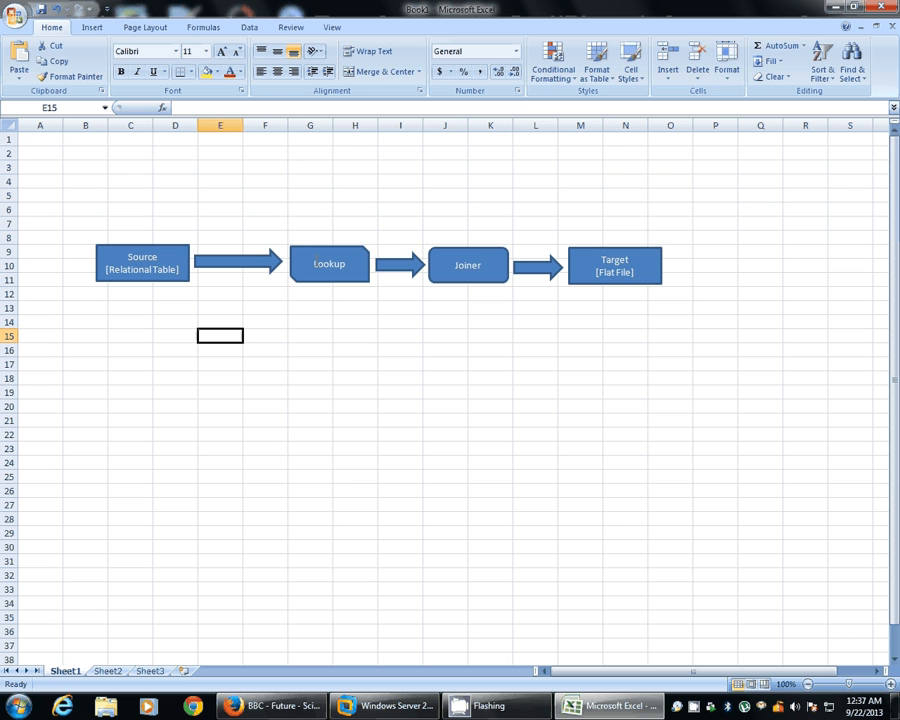
{"action": "mouse_move", "coordinate": [304, 256]}
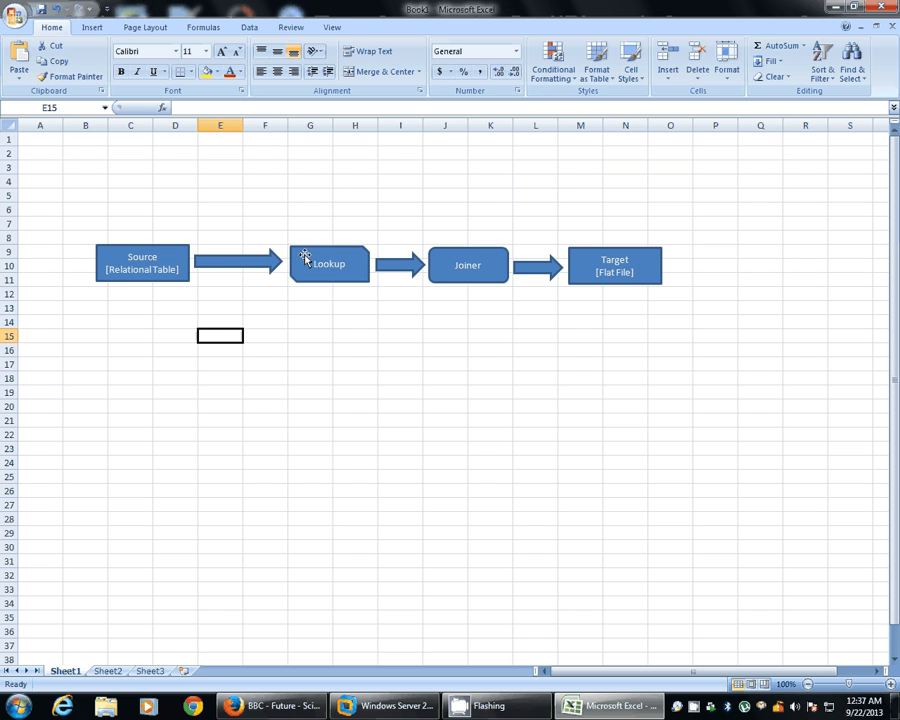
{"action": "mouse_move", "coordinate": [200, 258]}
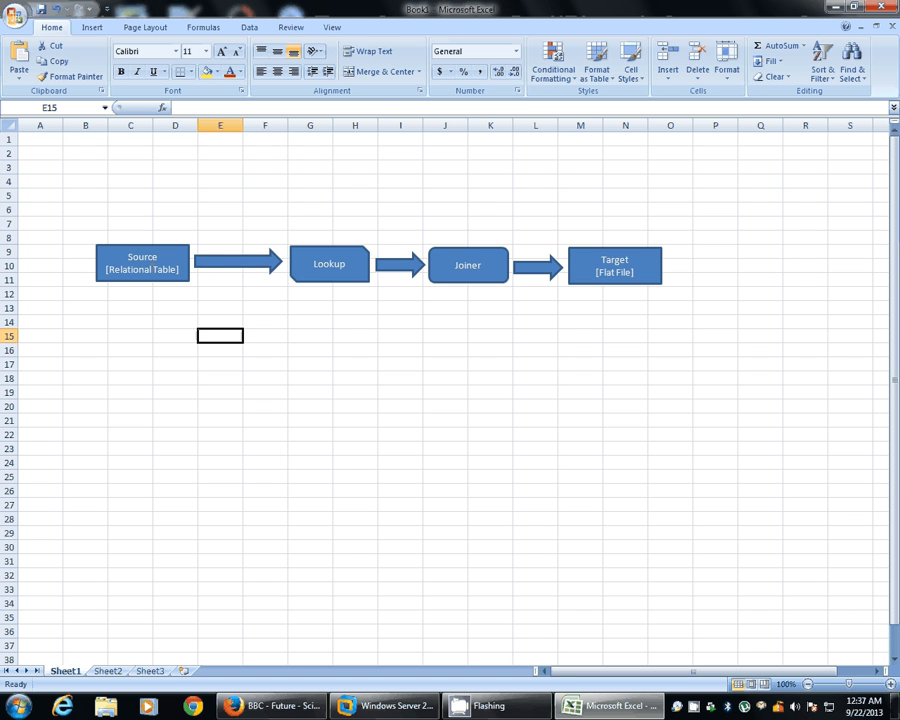
{"action": "mouse_move", "coordinate": [454, 272]}
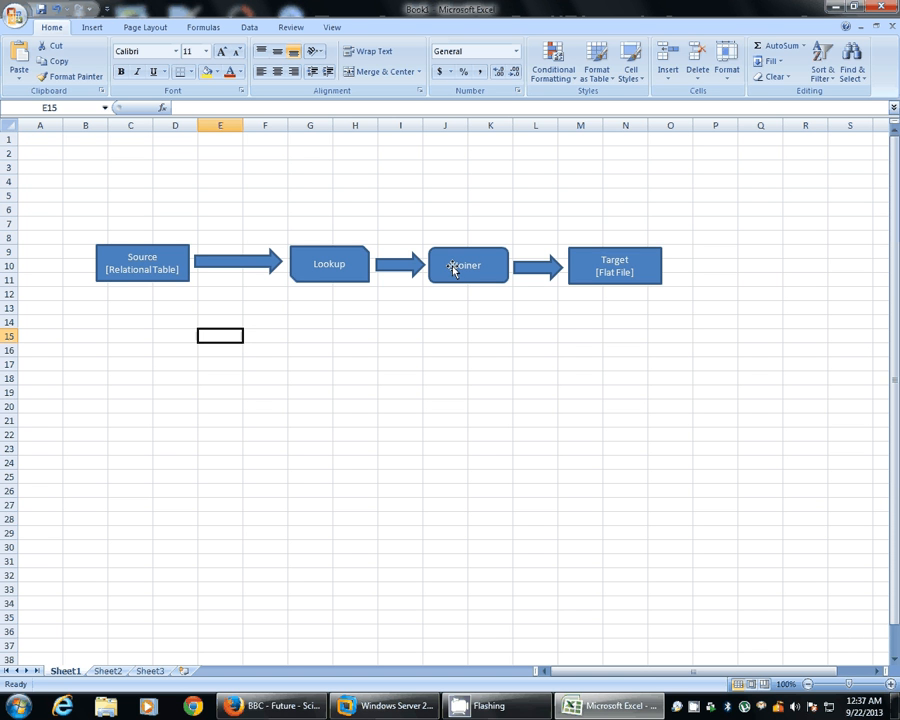
{"action": "mouse_move", "coordinate": [592, 274]}
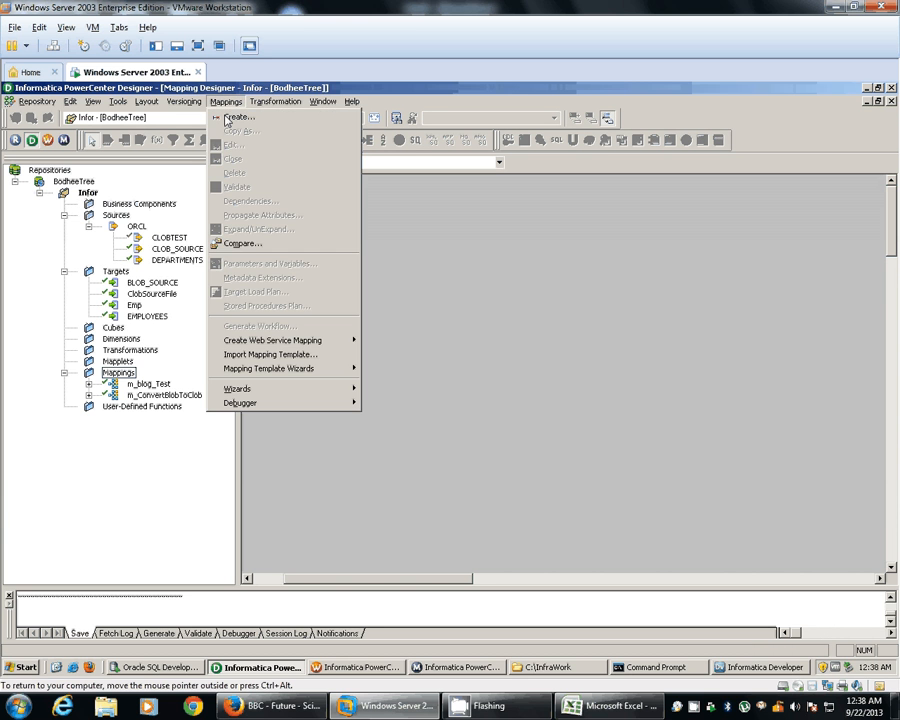
Step: Create a new mapping named m_LookupTest
{"action": "left_click", "coordinate": [240, 120]}
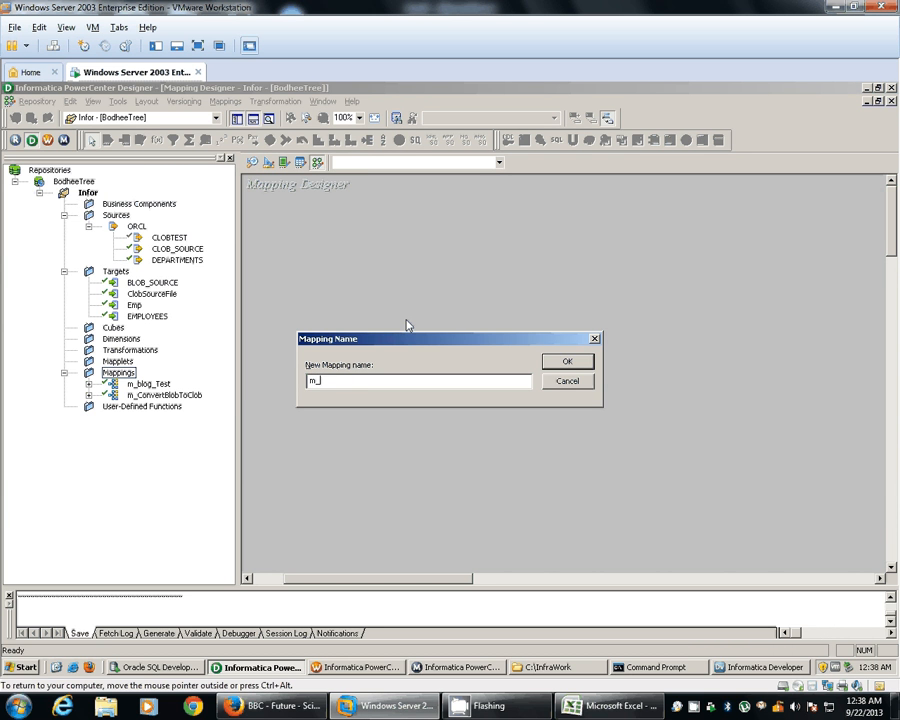
{"action": "type", "text": "Looku"}
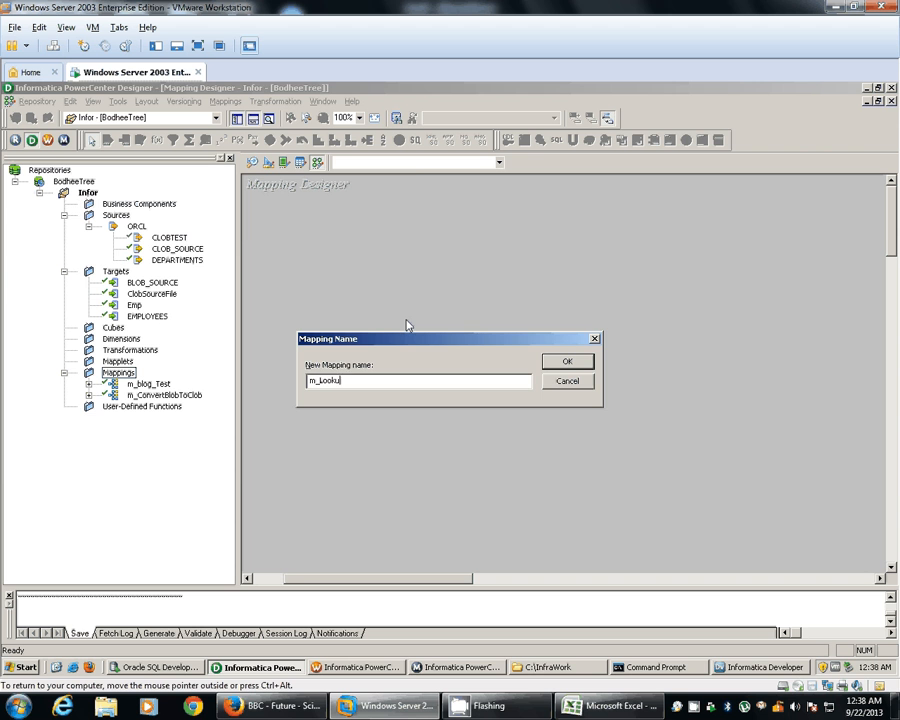
{"action": "left_click", "coordinate": [568, 360]}
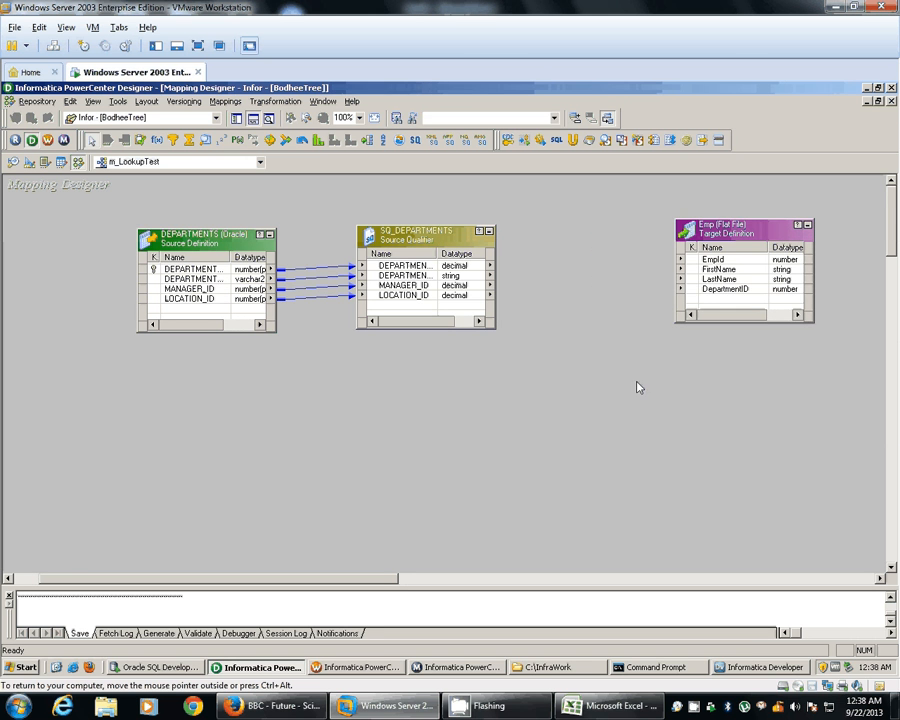
{"action": "mouse_move", "coordinate": [328, 352]}
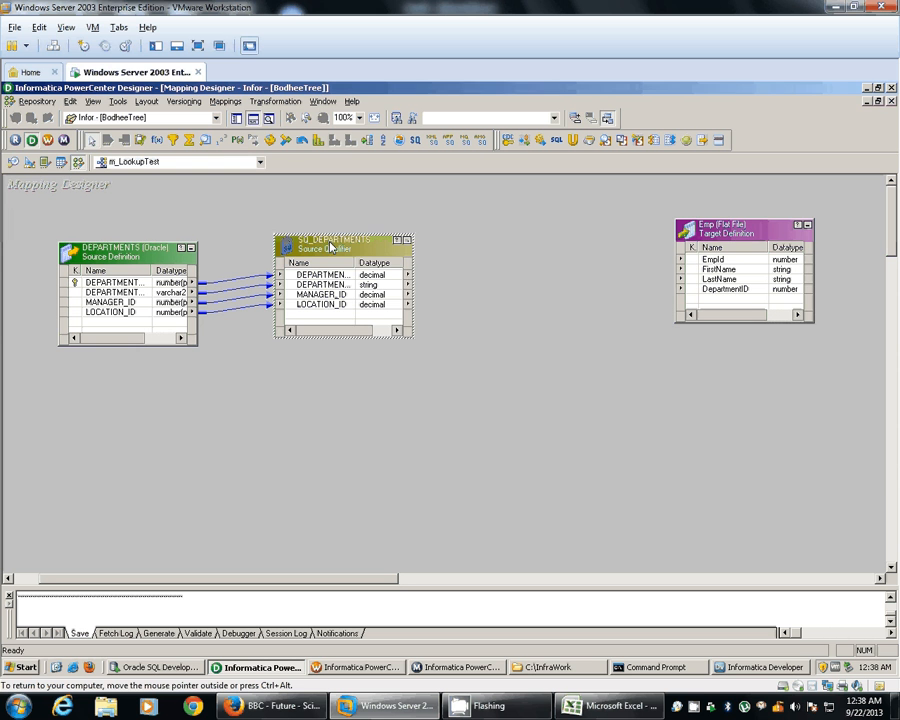
Step: Create a Lookup transformation named lkp_PassAllRows
{"action": "left_click", "coordinate": [300, 100]}
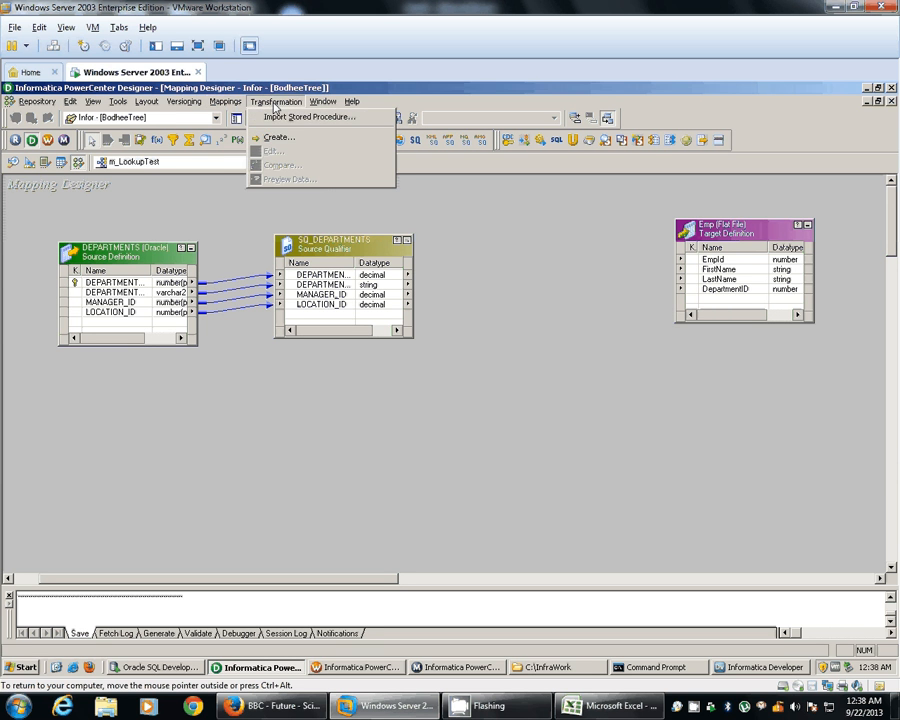
{"action": "left_click", "coordinate": [276, 138]}
{"action": "type", "text": "lkp_PassAll"}
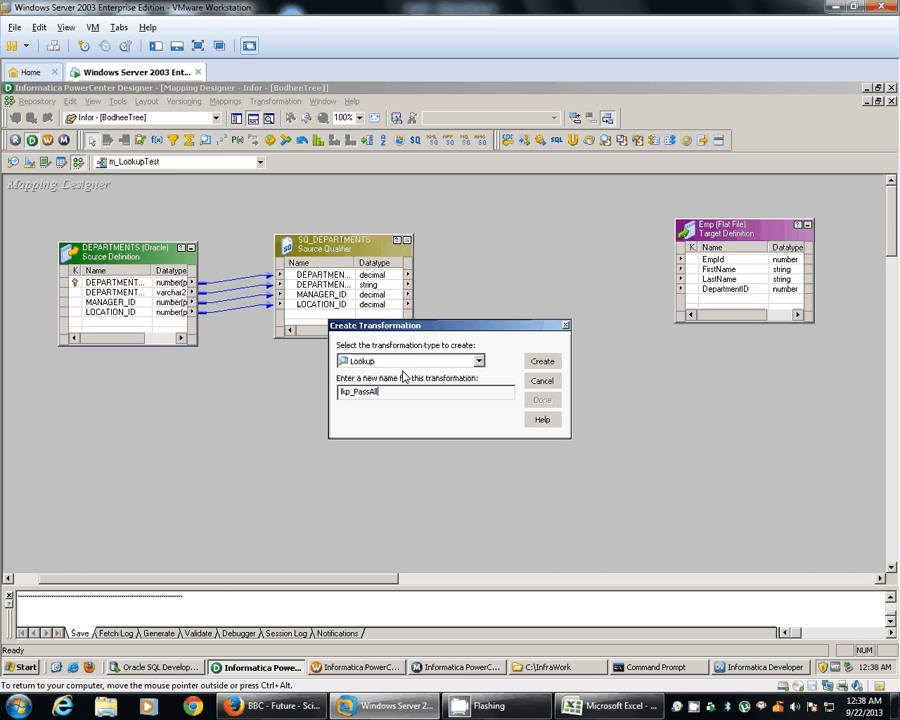
{"action": "type", "text": "Rows"}
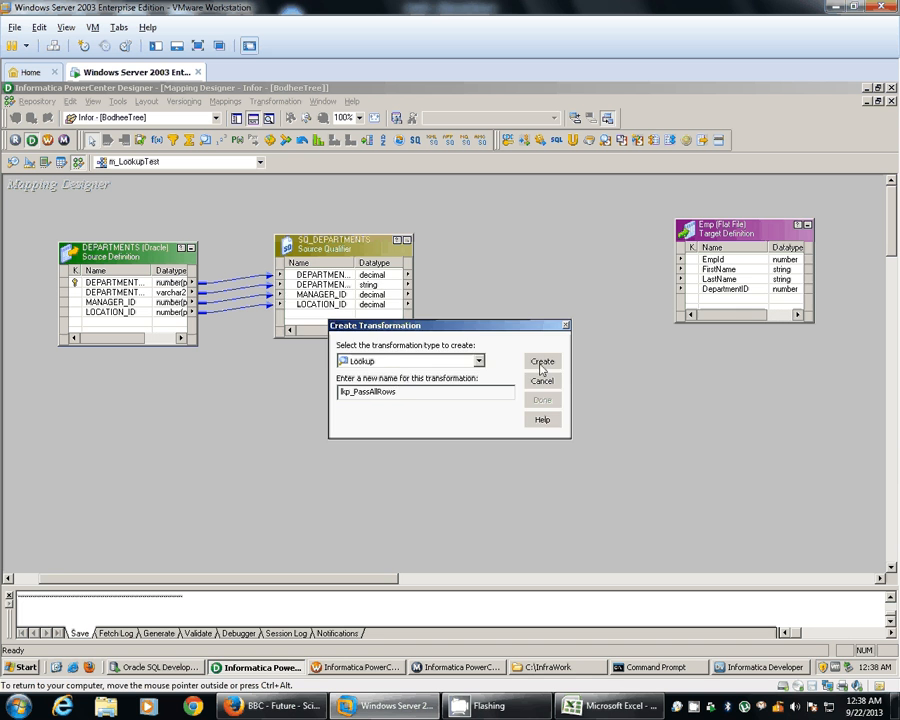
{"action": "left_click", "coordinate": [542, 362]}
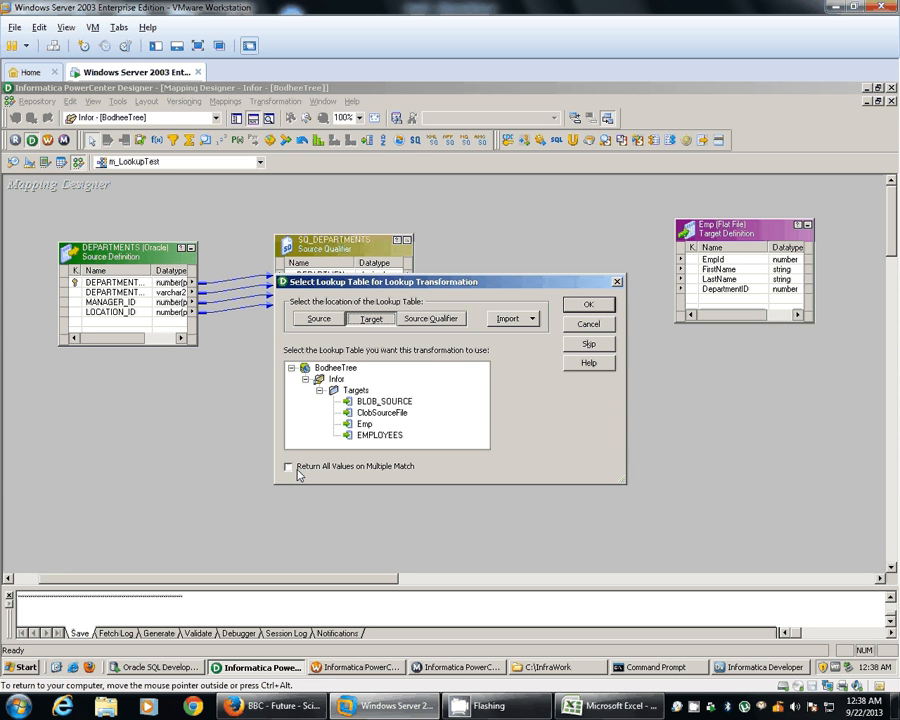
{"action": "mouse_move", "coordinate": [304, 476]}
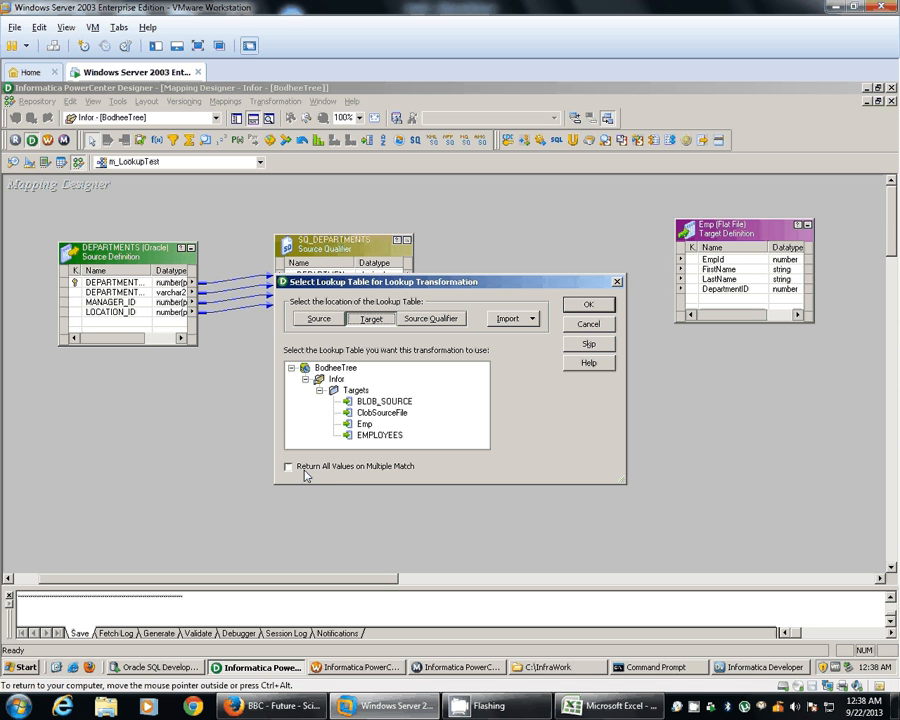
{"action": "mouse_move", "coordinate": [384, 472]}
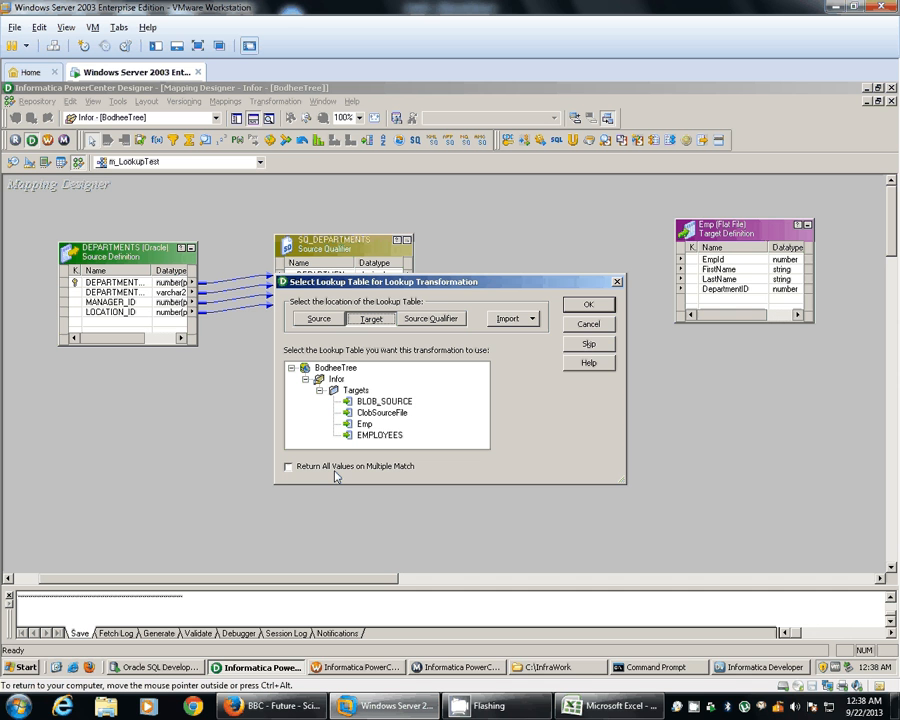
{"action": "mouse_move", "coordinate": [344, 476]}
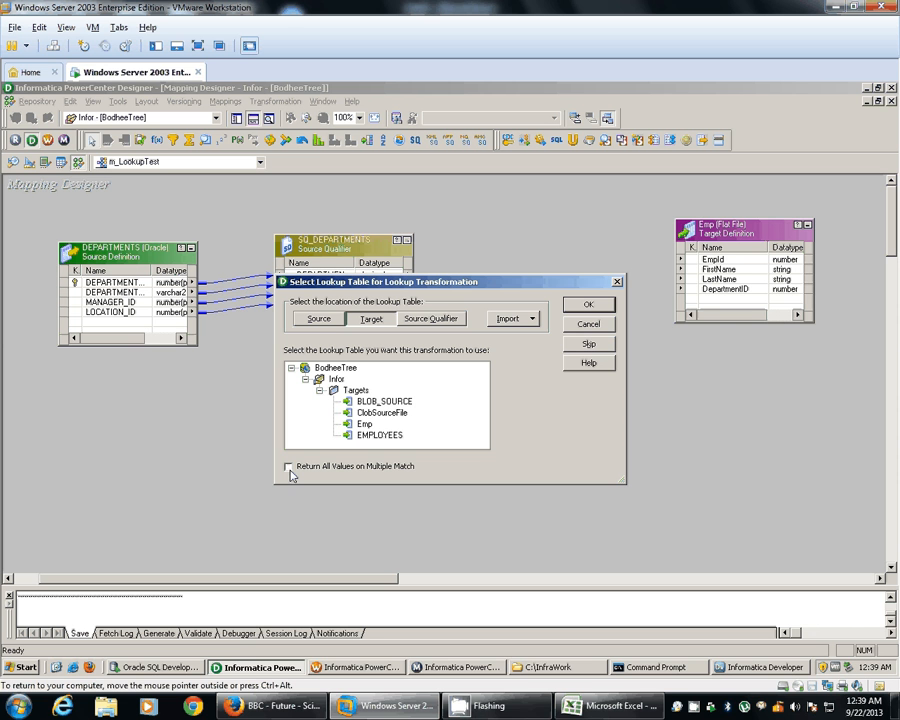
Step: Base the lookup on the EMPLOYEES table, returning all values on multiple matches
{"action": "left_click", "coordinate": [288, 466]}
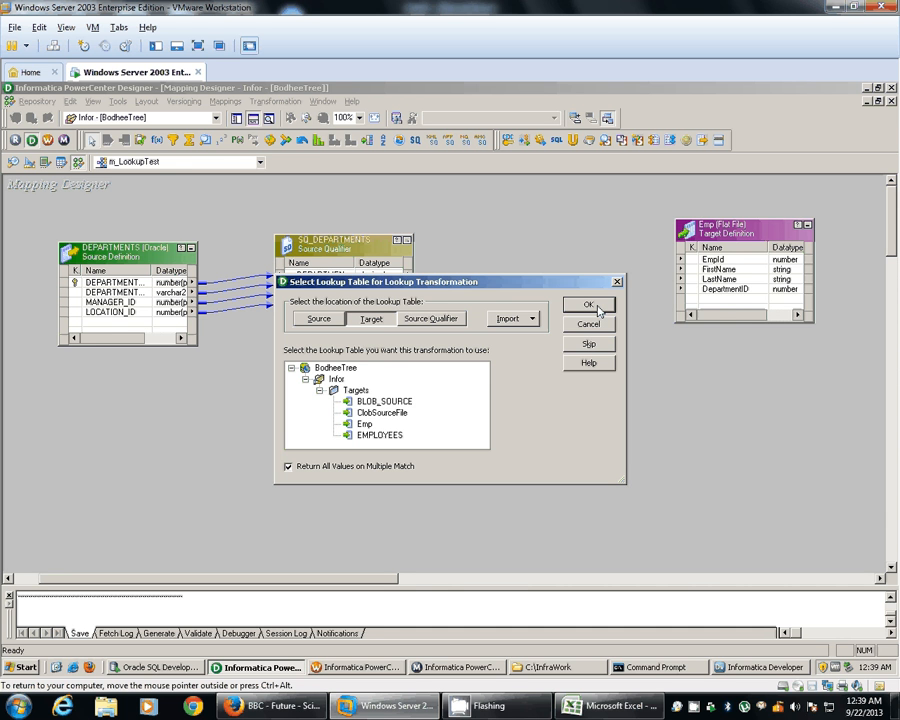
{"action": "left_click", "coordinate": [588, 304]}
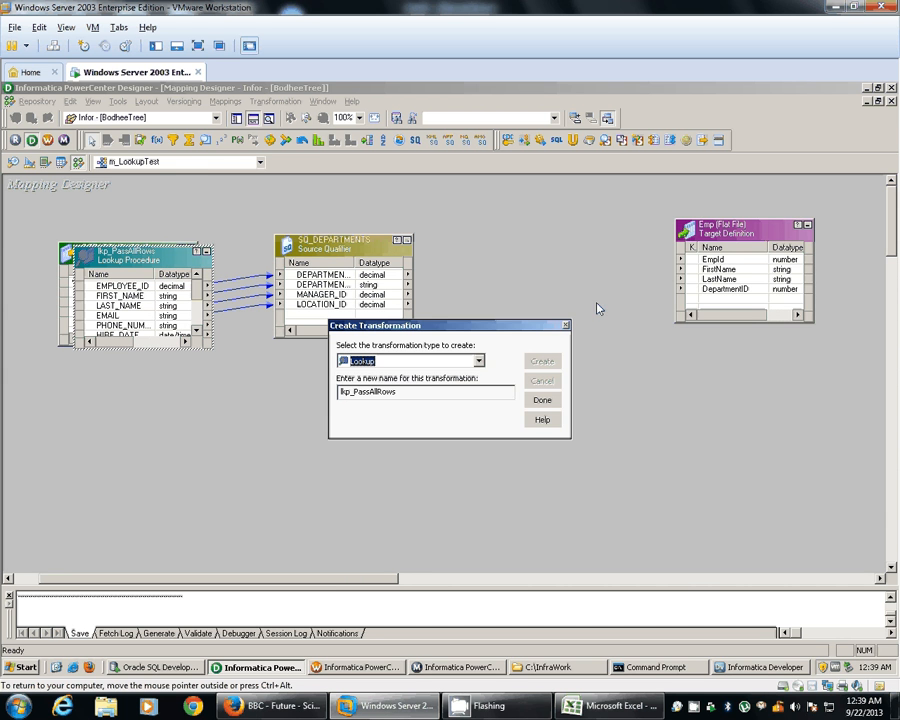
Step: Review the lookup's ports and keep it despite the empty-condition warning
{"action": "left_click", "coordinate": [540, 400]}
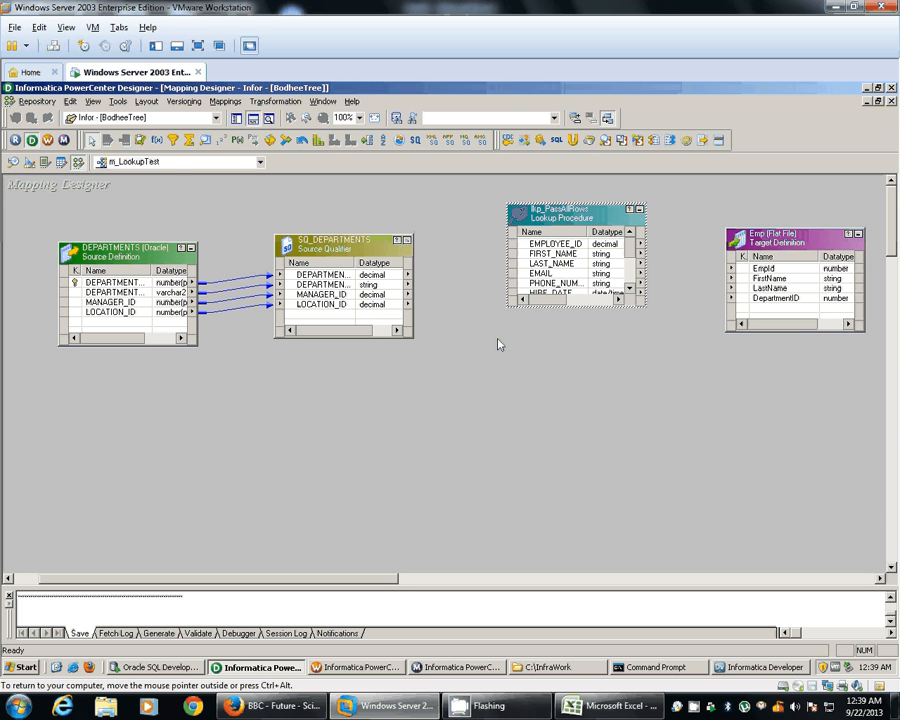
{"action": "double_click", "coordinate": [570, 216]}
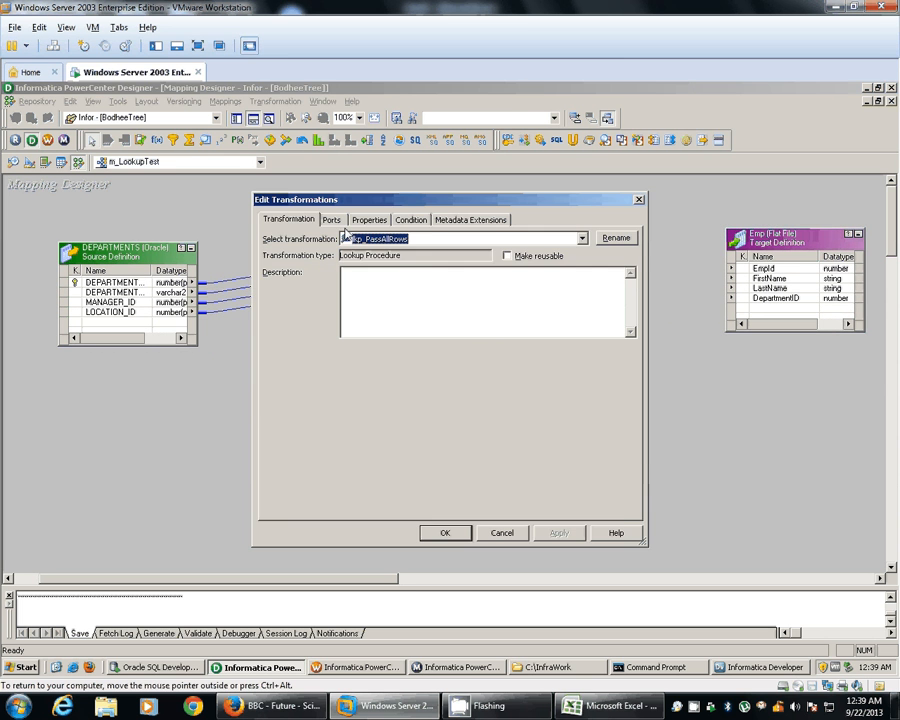
{"action": "left_click", "coordinate": [332, 218]}
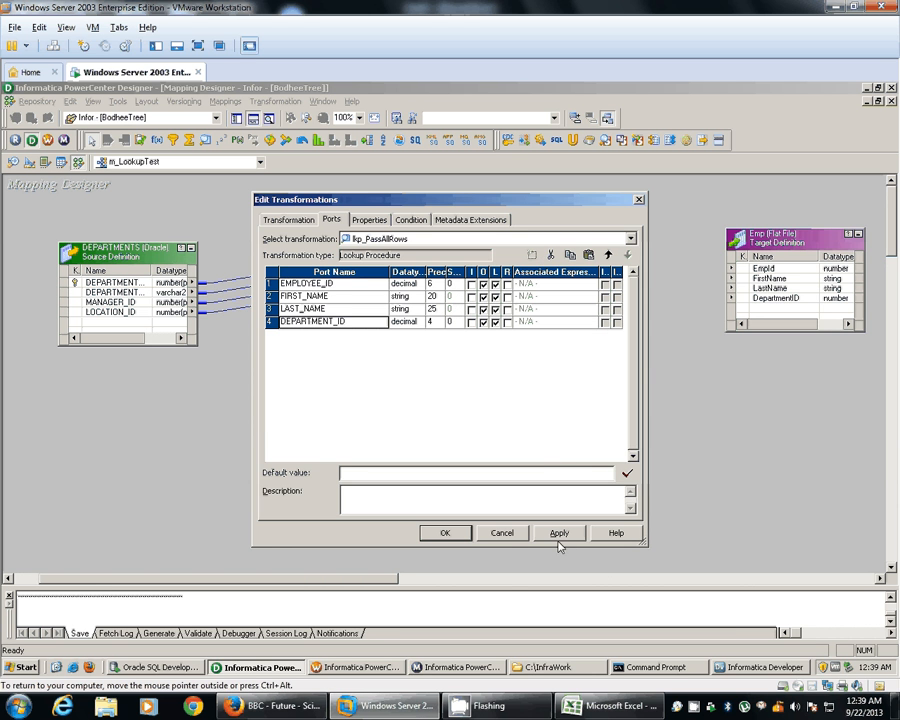
{"action": "left_click", "coordinate": [560, 532]}
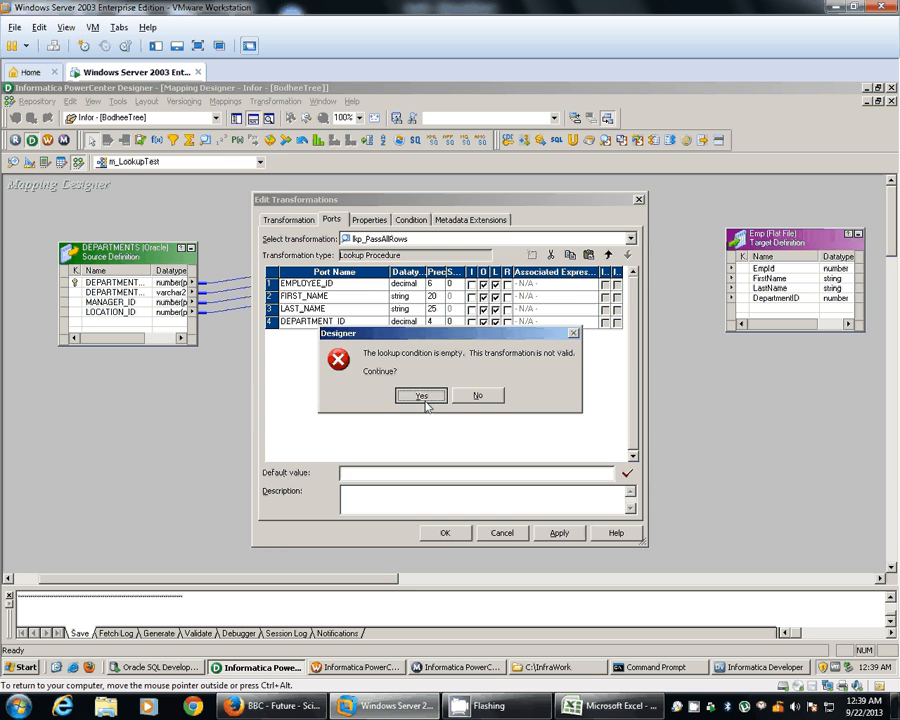
{"action": "left_click", "coordinate": [420, 396]}
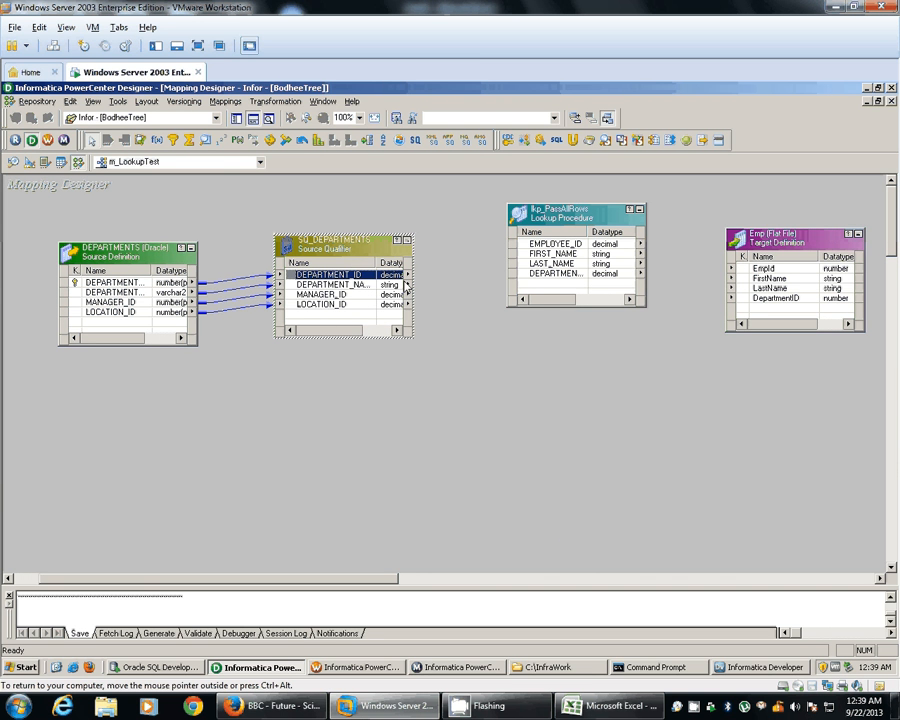
Step: Add a DEPARTMENT_ID1 port to lkp_FetchRows and review its condition
{"action": "double_click", "coordinate": [576, 218]}
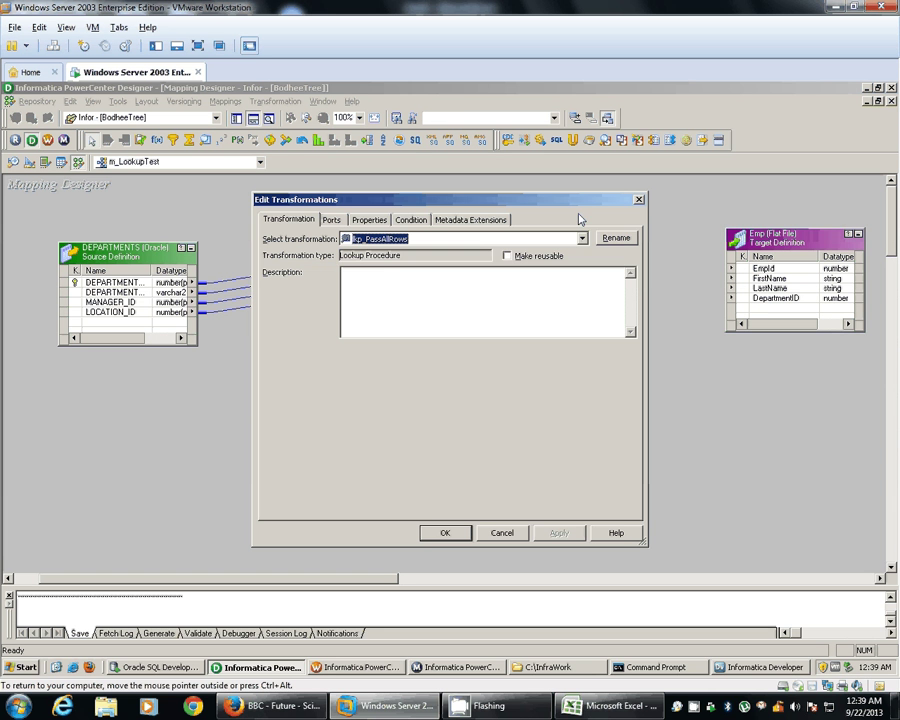
{"action": "left_click", "coordinate": [412, 218]}
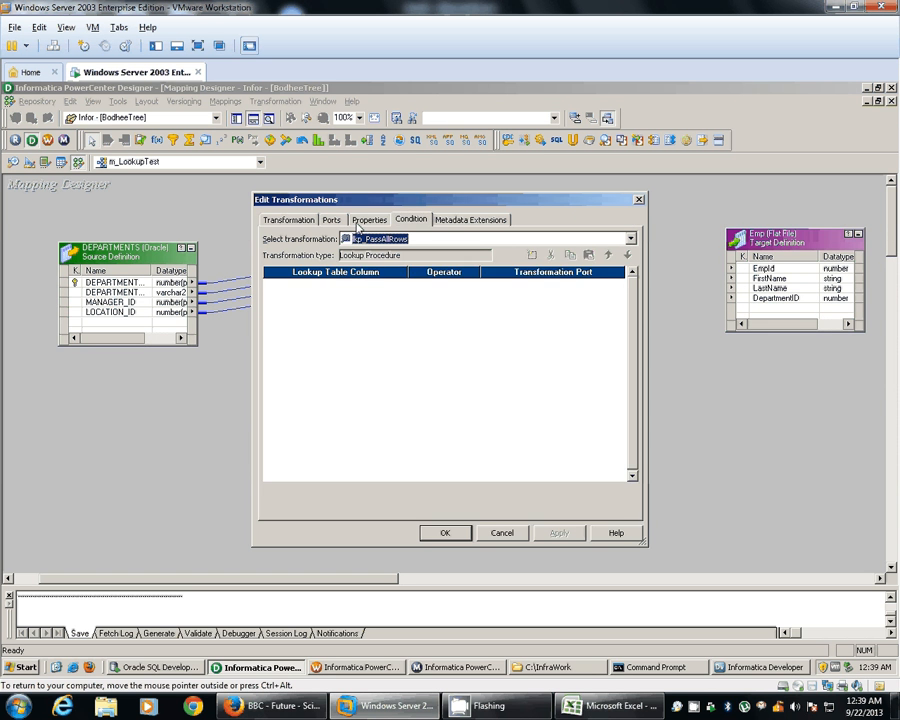
{"action": "left_click", "coordinate": [332, 218]}
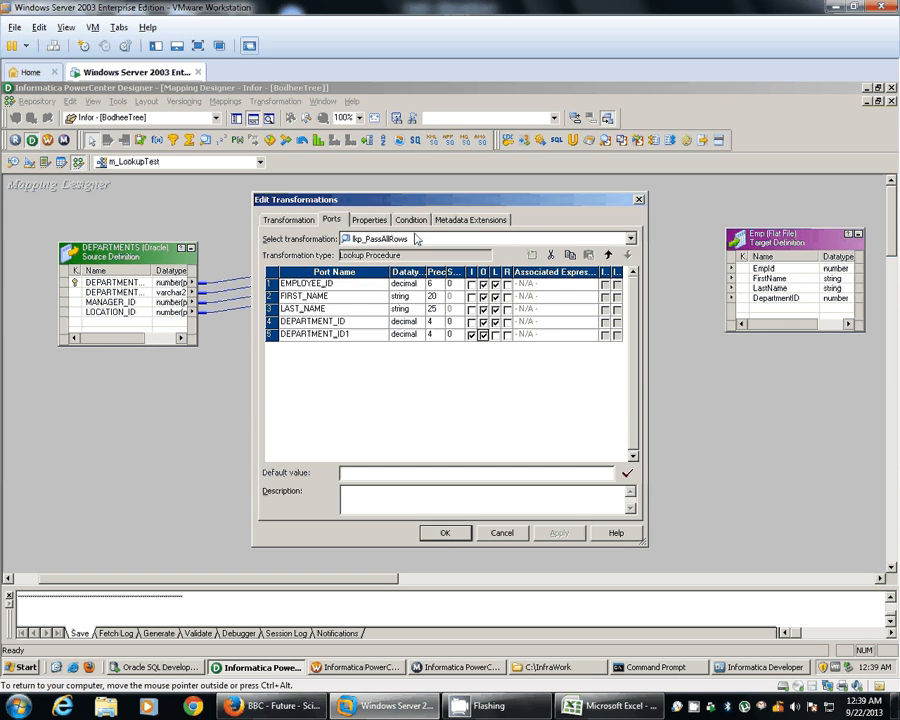
{"action": "left_click", "coordinate": [410, 218]}
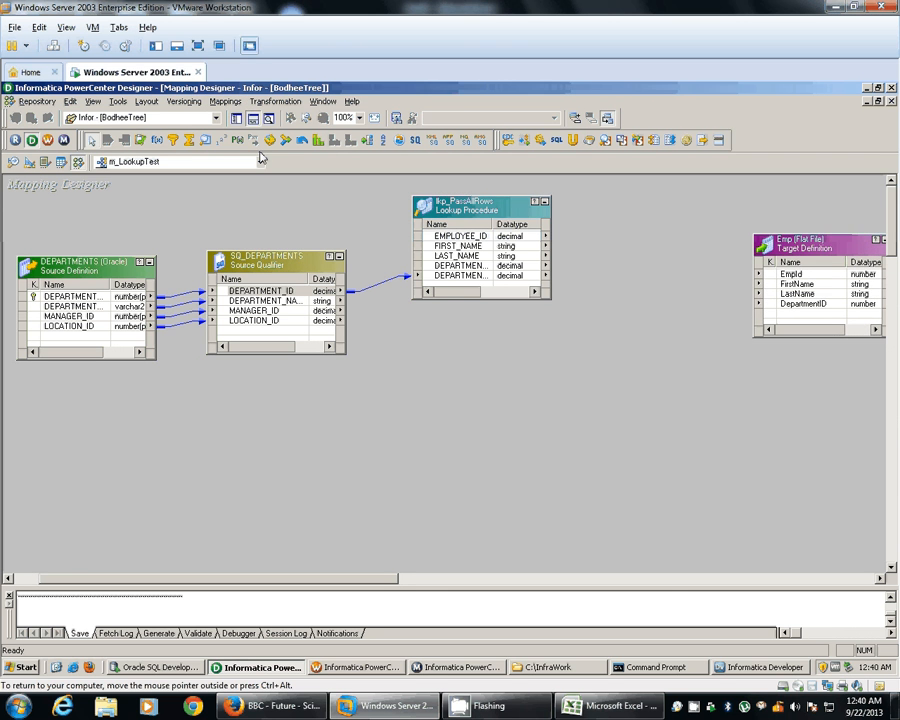
Step: Select the lookup's EMPLOYEE_ID and further employee ports for linking to the target
{"action": "left_click", "coordinate": [466, 236]}
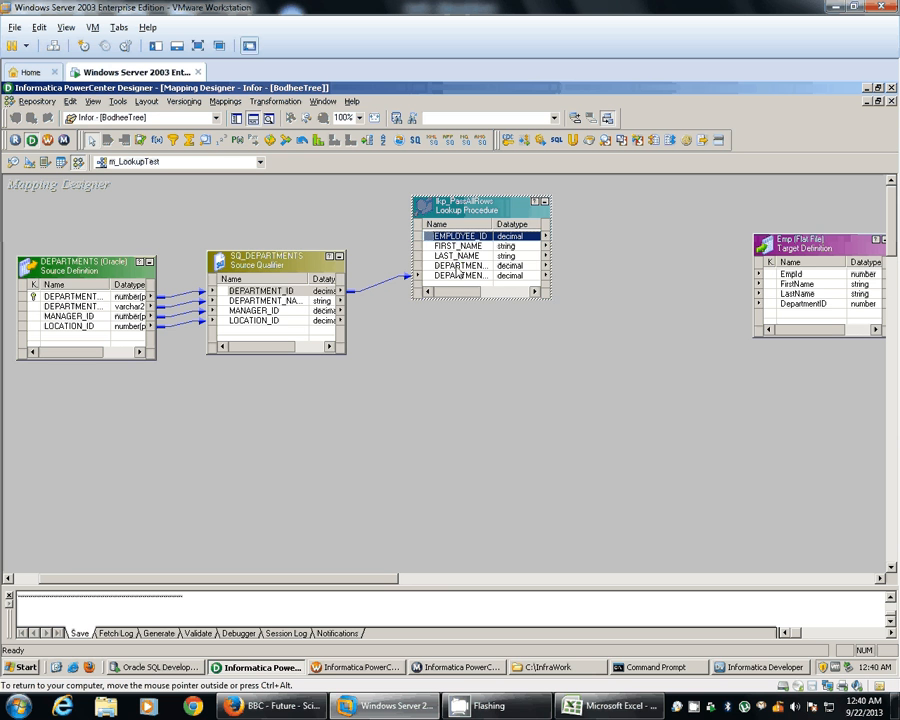
{"action": "left_click", "coordinate": [466, 244]}
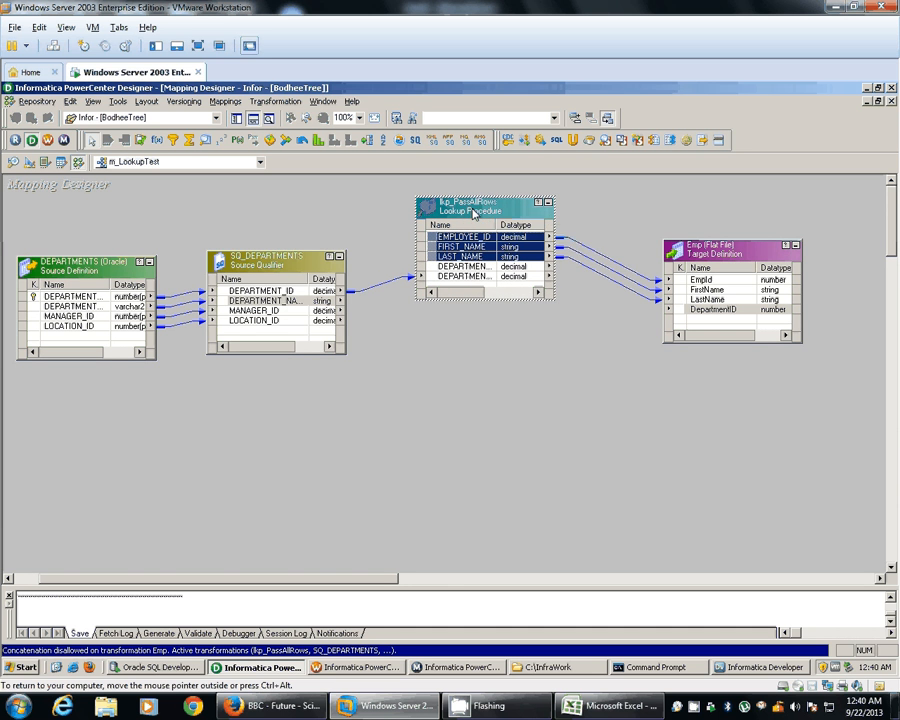
{"action": "mouse_move", "coordinate": [268, 268]}
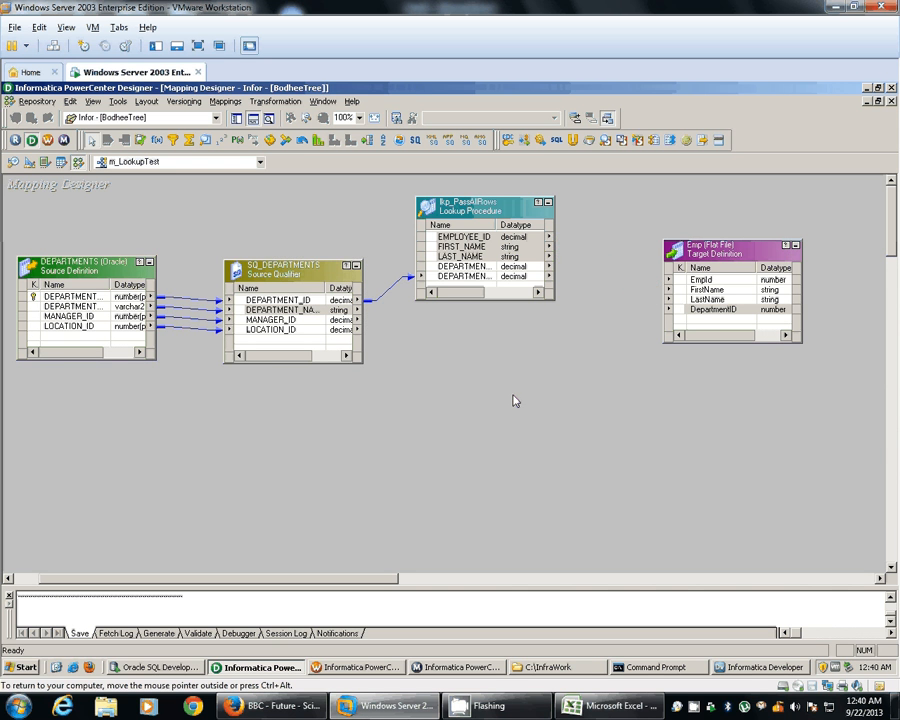
Step: Create a Joiner named Jnr_Emp_Deapt fed by the lookup and SQ_DEPARTMENTS ports
{"action": "left_click", "coordinate": [264, 138]}
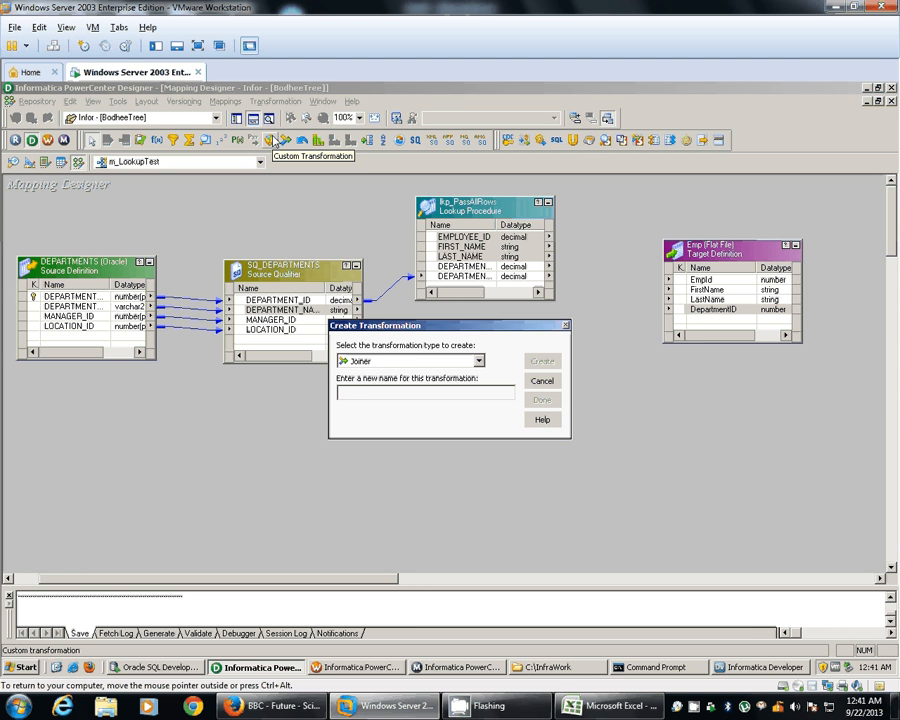
{"action": "type", "text": "Jnr_E"}
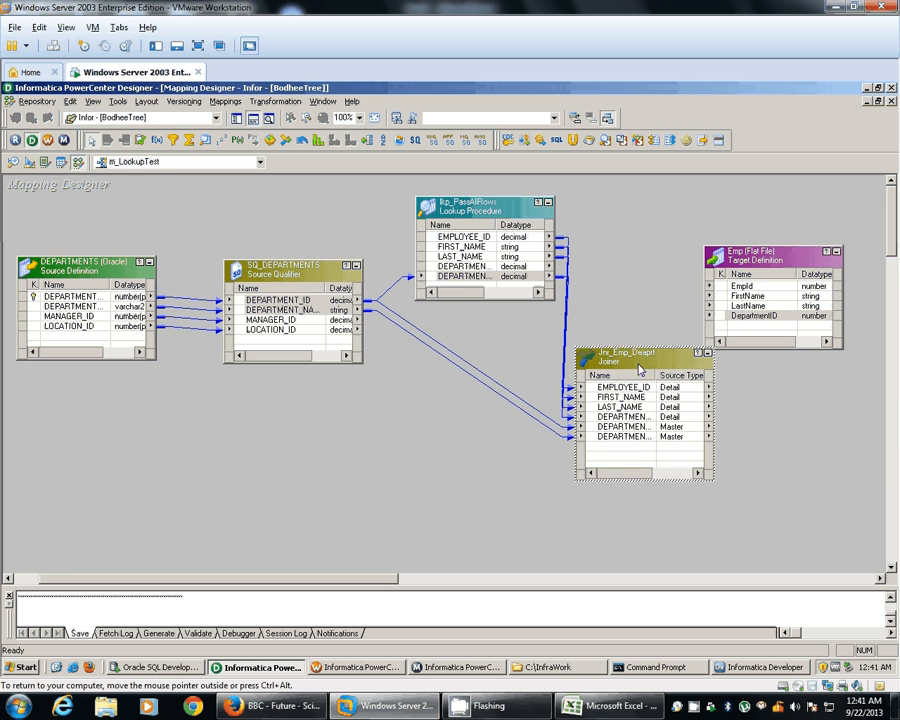
{"action": "double_click", "coordinate": [640, 360]}
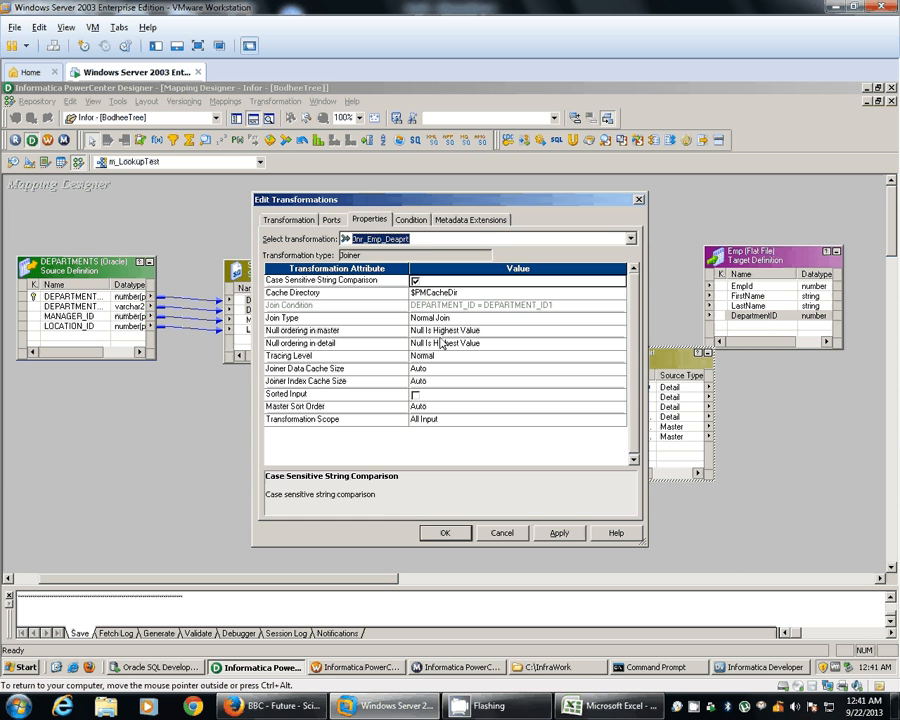
Step: Set Jnr_Emp_Deapt's join type to Master Outer Join and apply it
{"action": "left_click", "coordinate": [628, 356]}
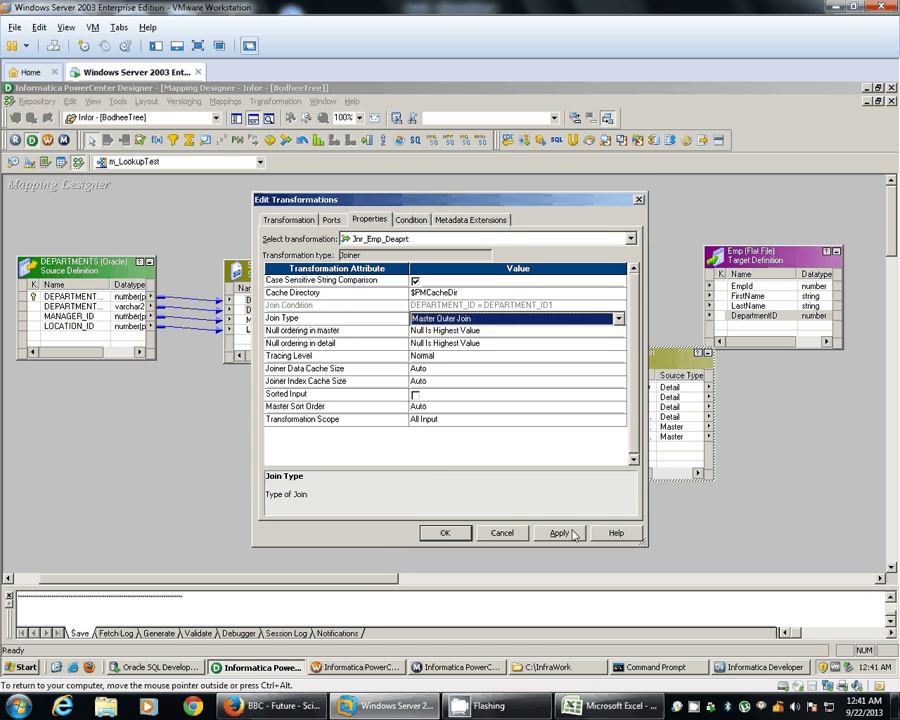
{"action": "left_click", "coordinate": [444, 532]}
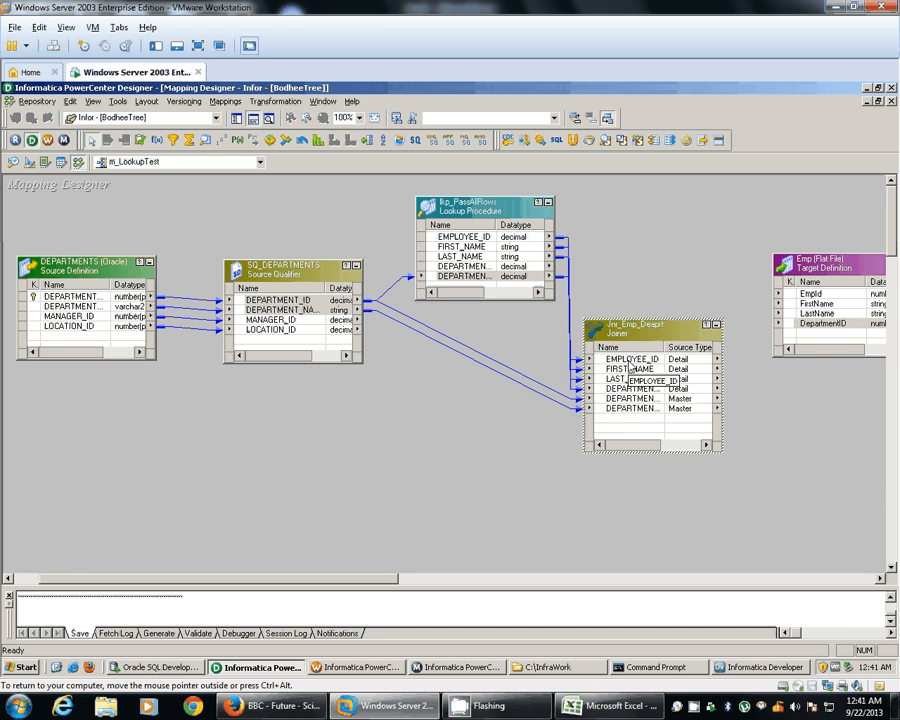
Step: Link the joiner outputs to the Emp target and inspect the joiner validation error
{"action": "left_click", "coordinate": [630, 358]}
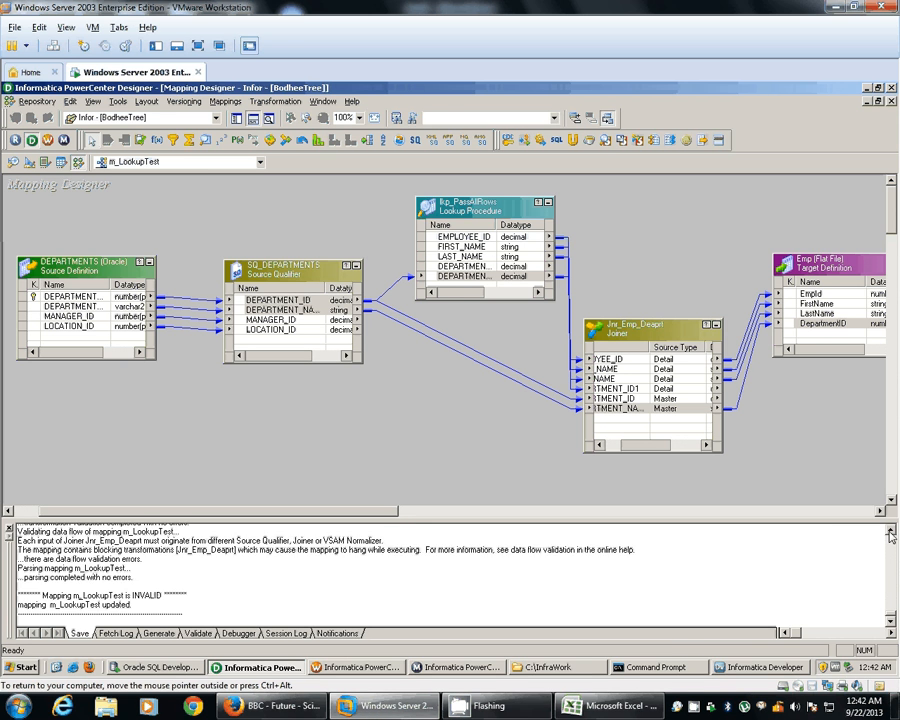
{"action": "double_click", "coordinate": [138, 594]}
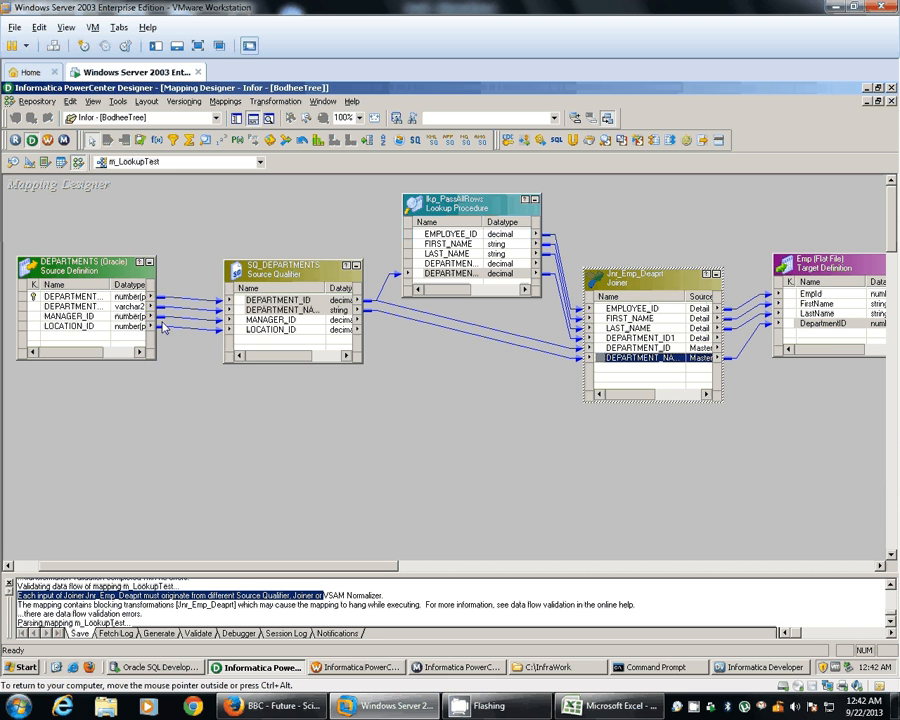
Step: Enable Sorted Input on Jnr_Emp_Deapt so m_LookupTest validates
{"action": "double_click", "coordinate": [648, 276]}
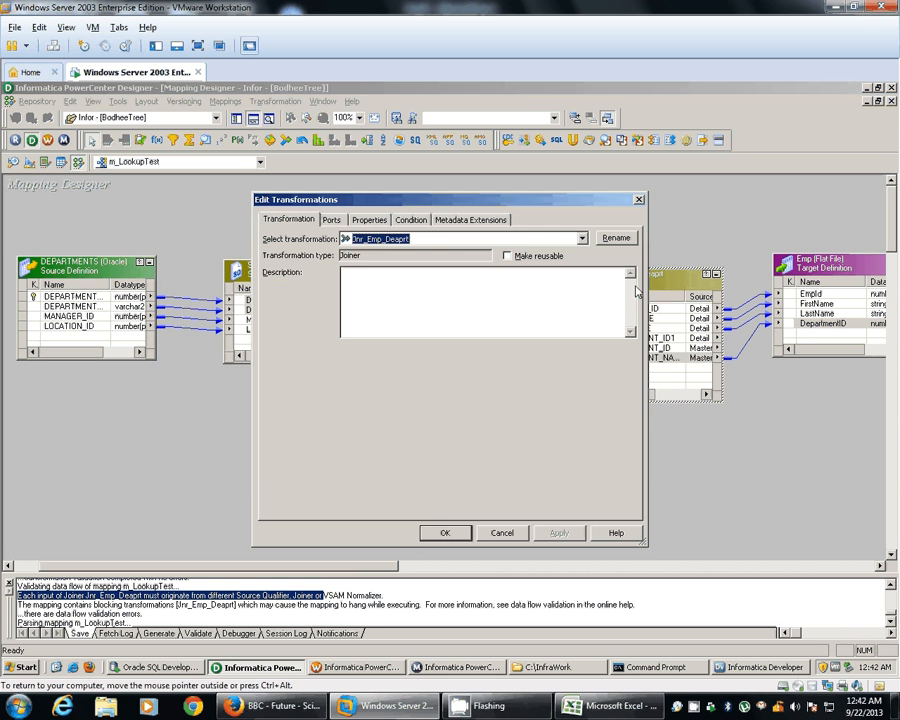
{"action": "left_click", "coordinate": [368, 218]}
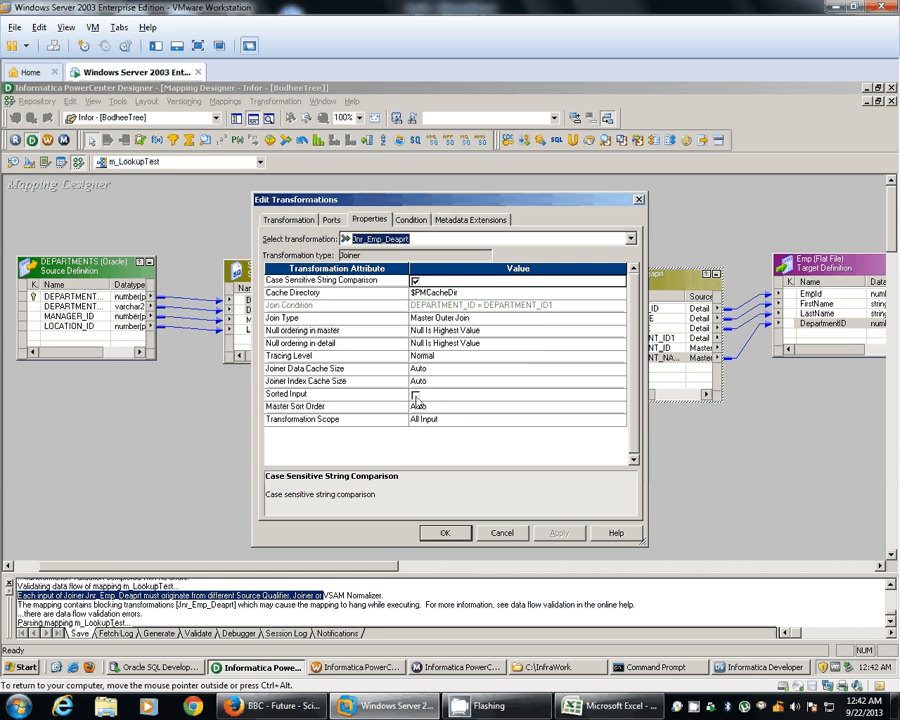
{"action": "left_click", "coordinate": [414, 392]}
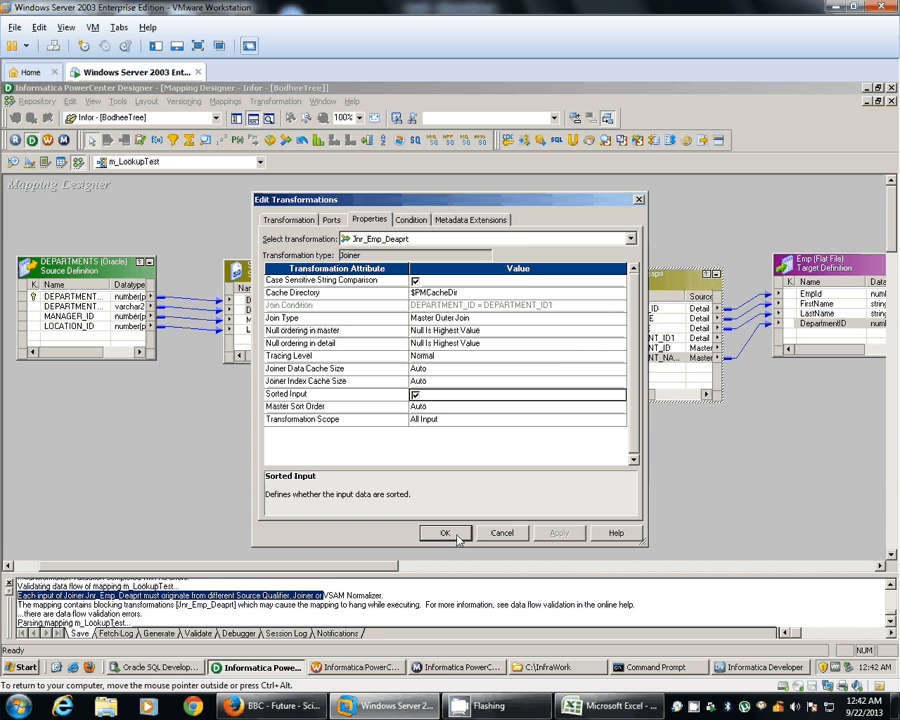
{"action": "left_click", "coordinate": [444, 532]}
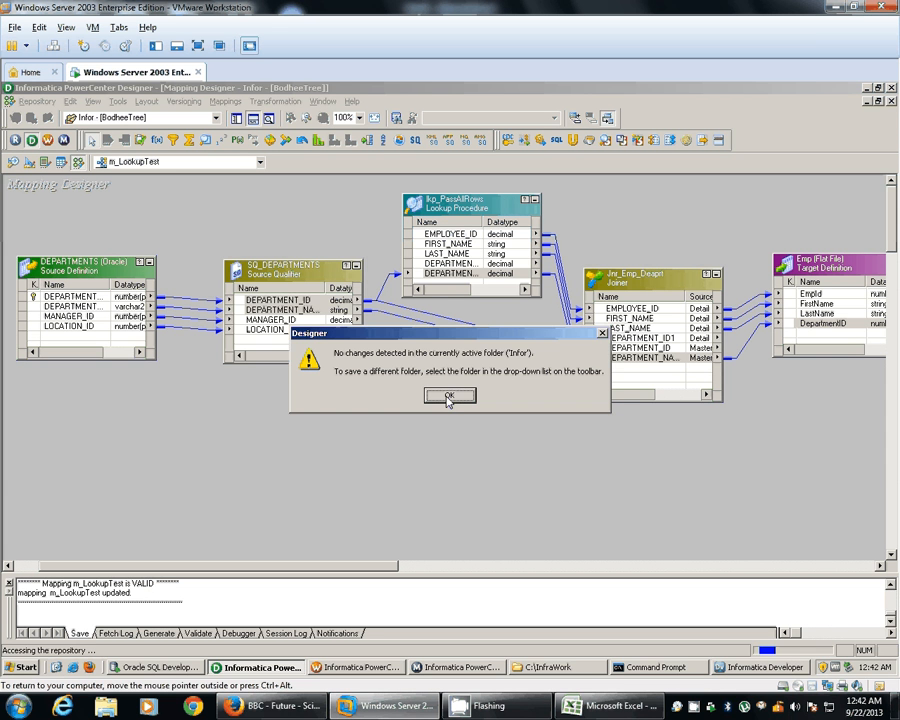
Step: Generate workflow wf_m_LookupTest with non-reusable session s_m_LookupTest, accepting default connections
{"action": "left_click", "coordinate": [244, 100]}
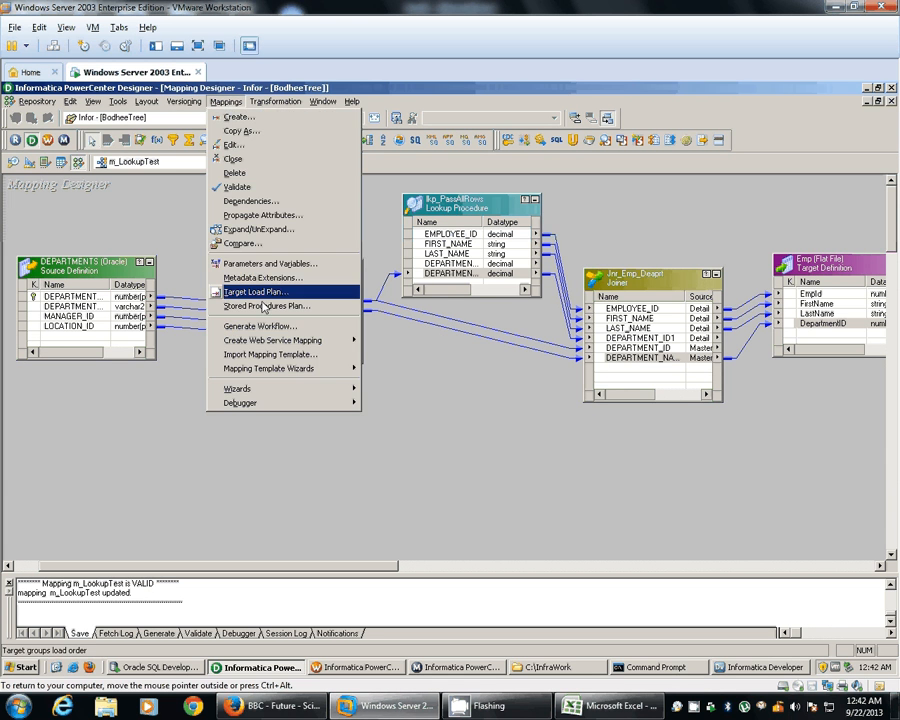
{"action": "left_click", "coordinate": [260, 326]}
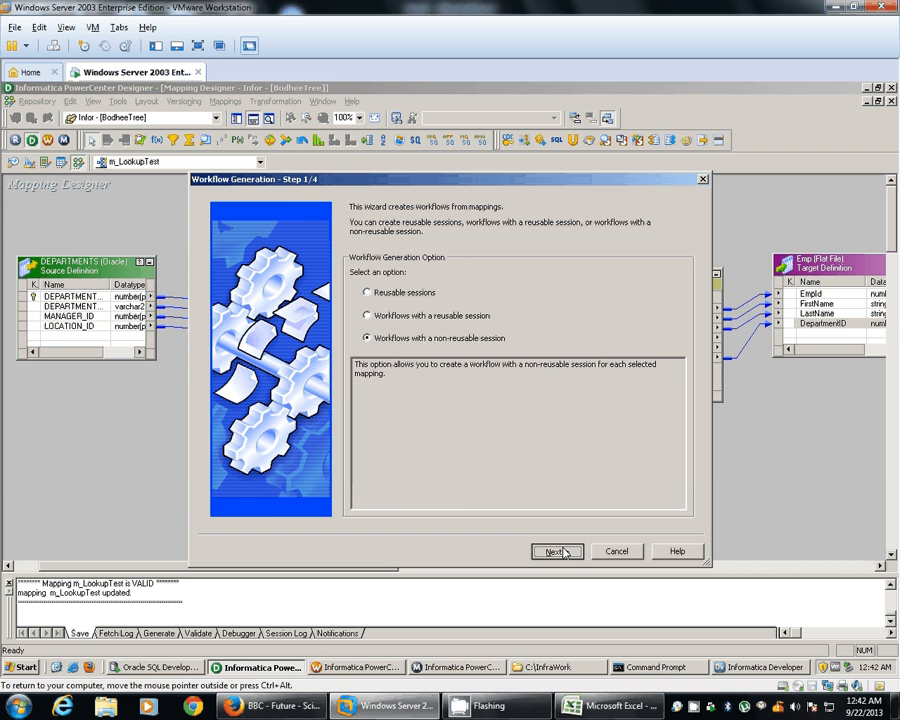
{"action": "left_click", "coordinate": [556, 552]}
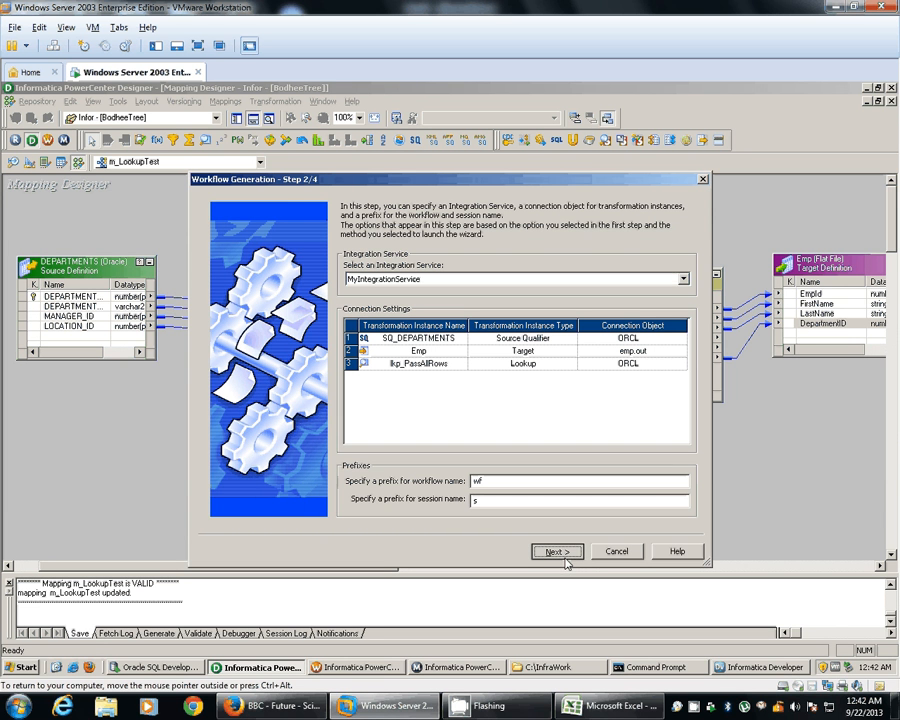
{"action": "left_click", "coordinate": [556, 552]}
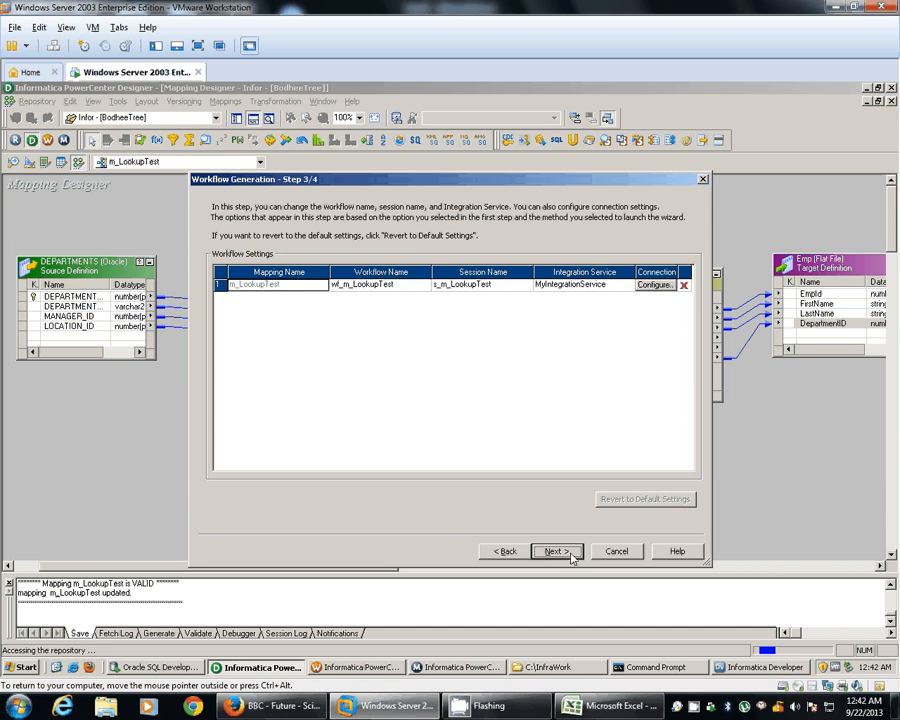
{"action": "left_click", "coordinate": [552, 552]}
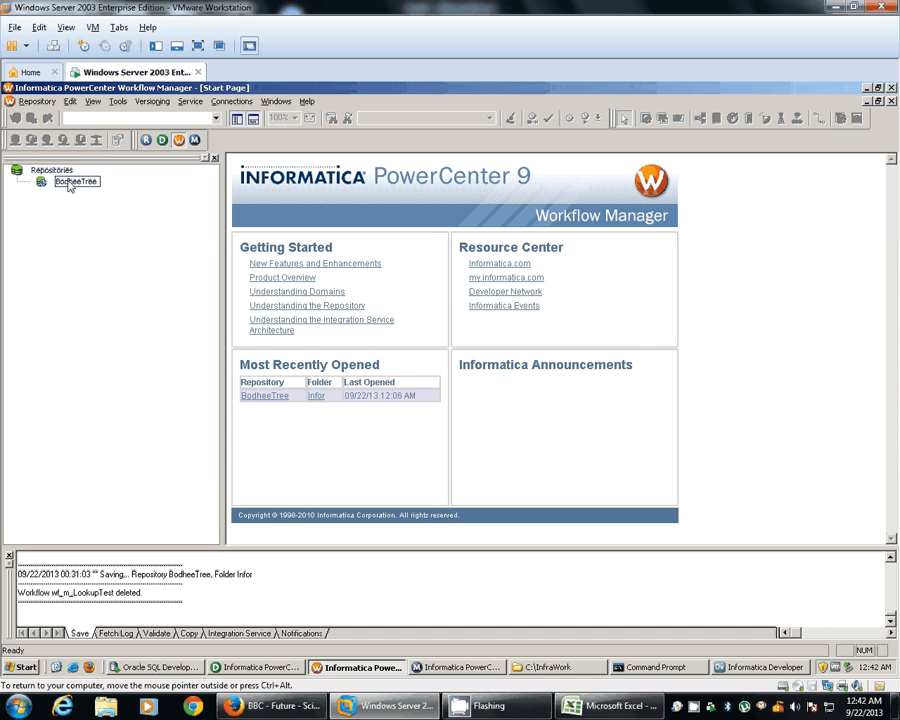
Step: Connect to the repository, enter the Infor folder and open the wf_m_LookupTest workflow
{"action": "double_click", "coordinate": [84, 180]}
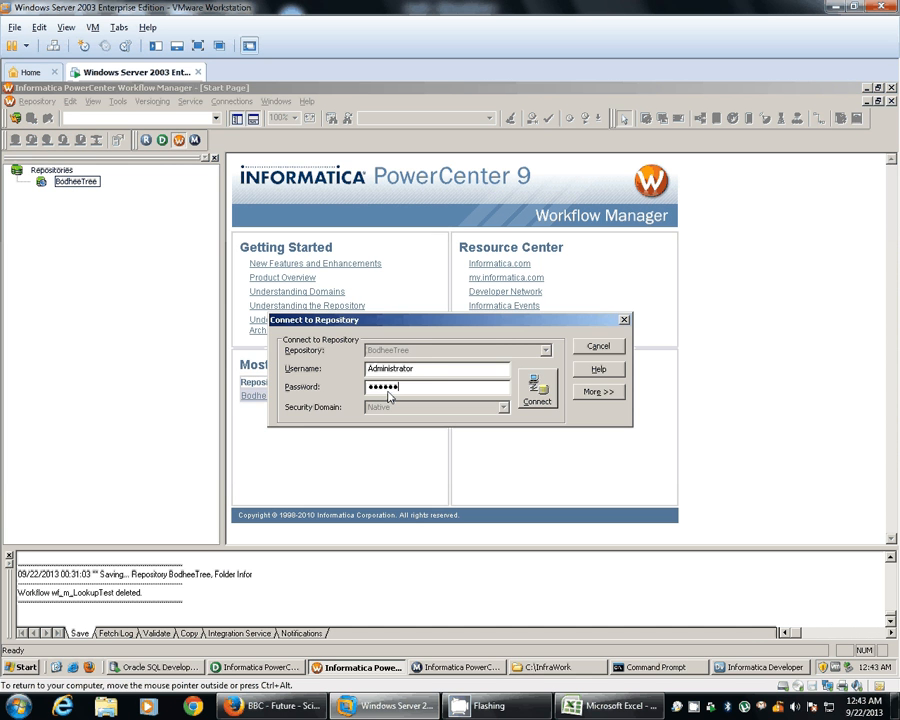
{"action": "left_click", "coordinate": [536, 390]}
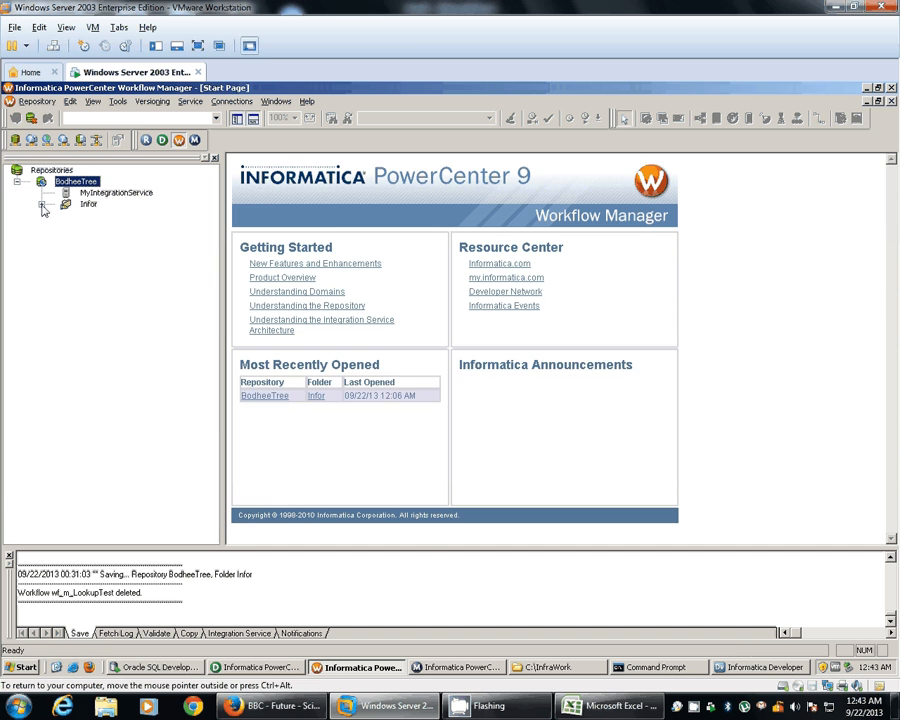
{"action": "double_click", "coordinate": [88, 204]}
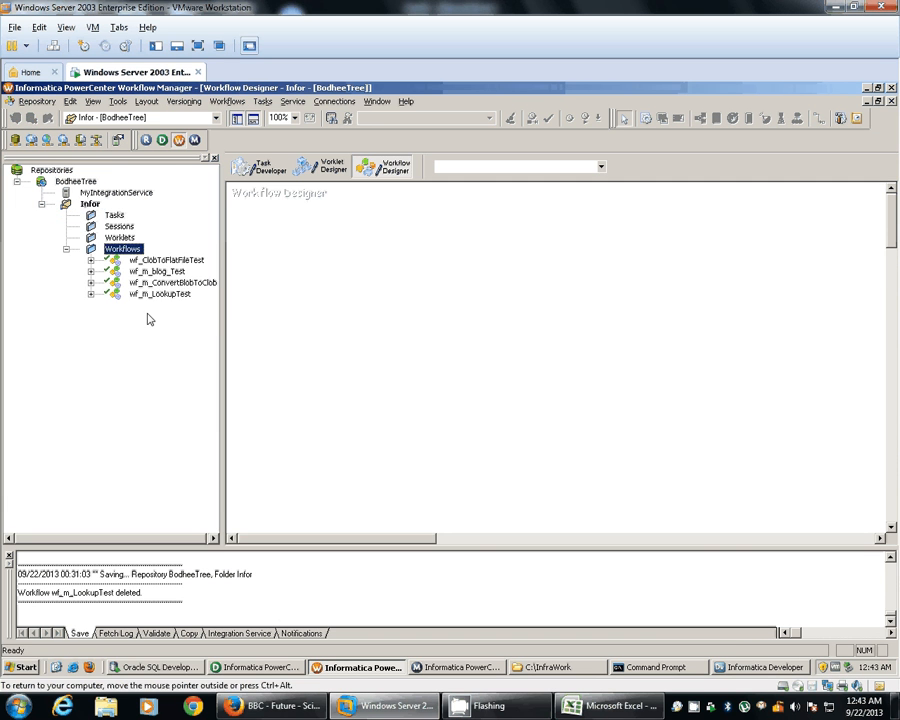
{"action": "right_click", "coordinate": [156, 294]}
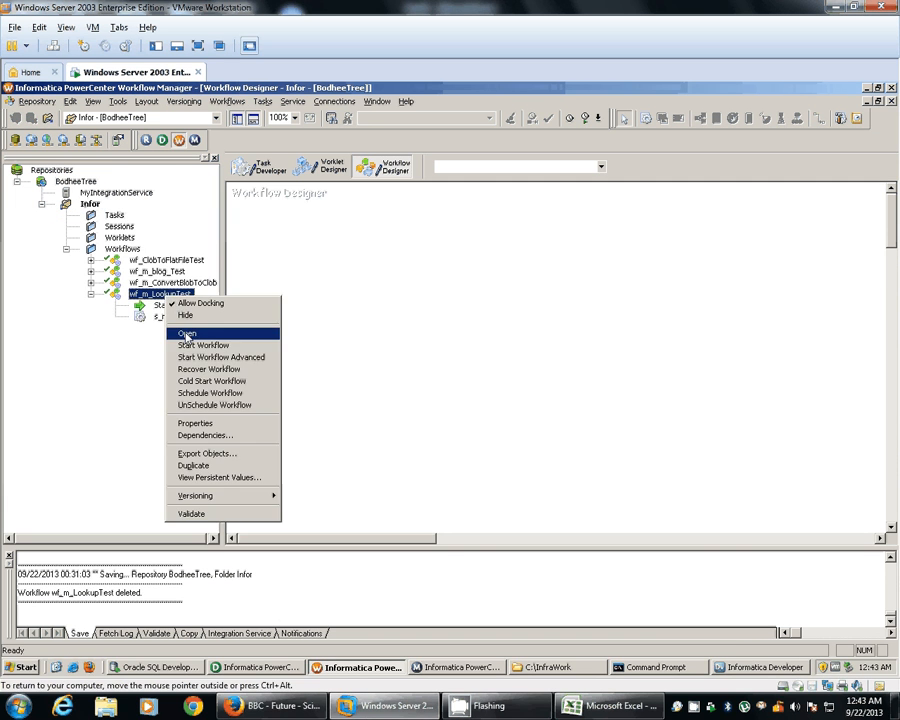
{"action": "left_click", "coordinate": [188, 332]}
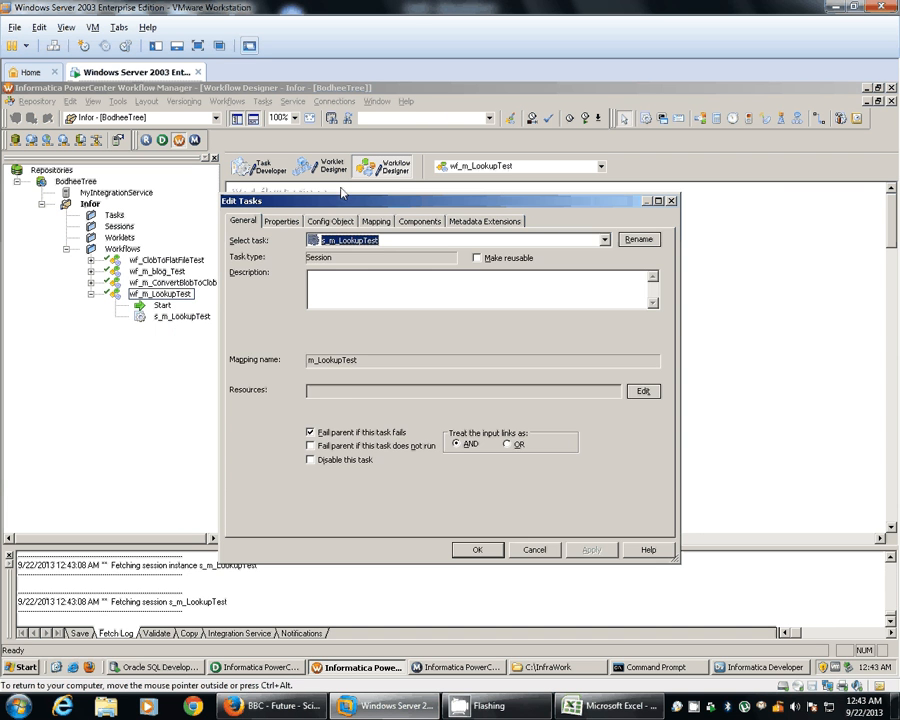
Step: Give s_m_LookupTest the ORCL source connection and Emp target file C:\InfaWork\EmpDeptInfo.csv
{"action": "left_click", "coordinate": [376, 220]}
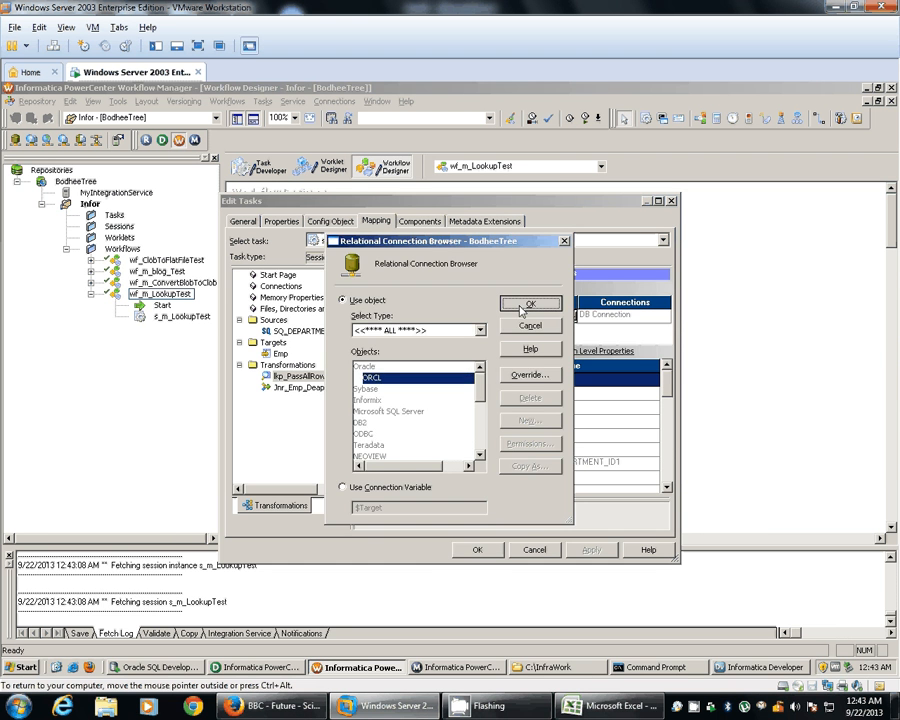
{"action": "left_click", "coordinate": [528, 304]}
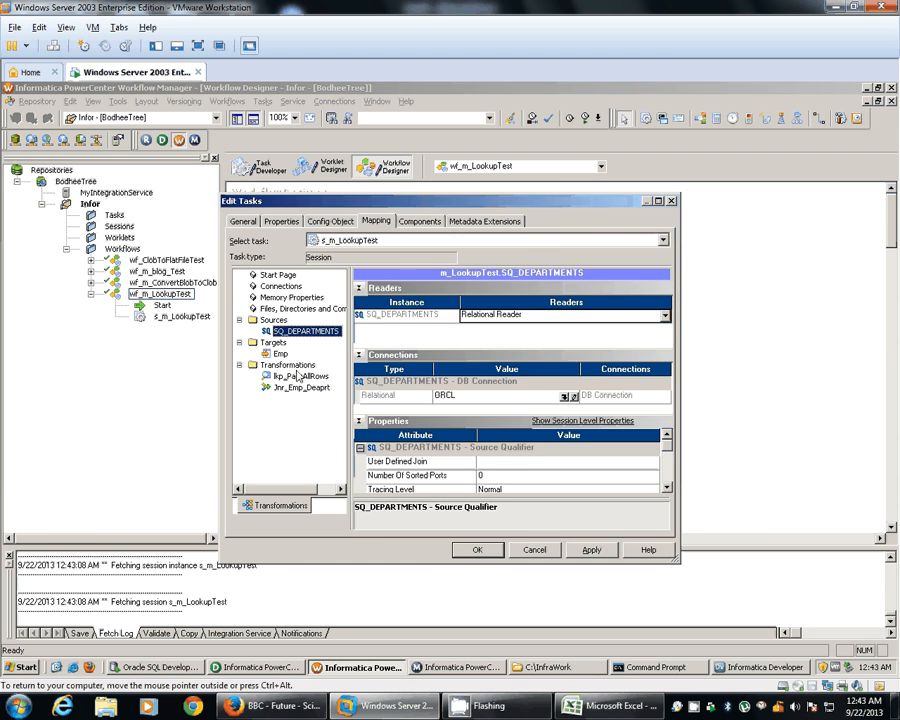
{"action": "left_click", "coordinate": [280, 352]}
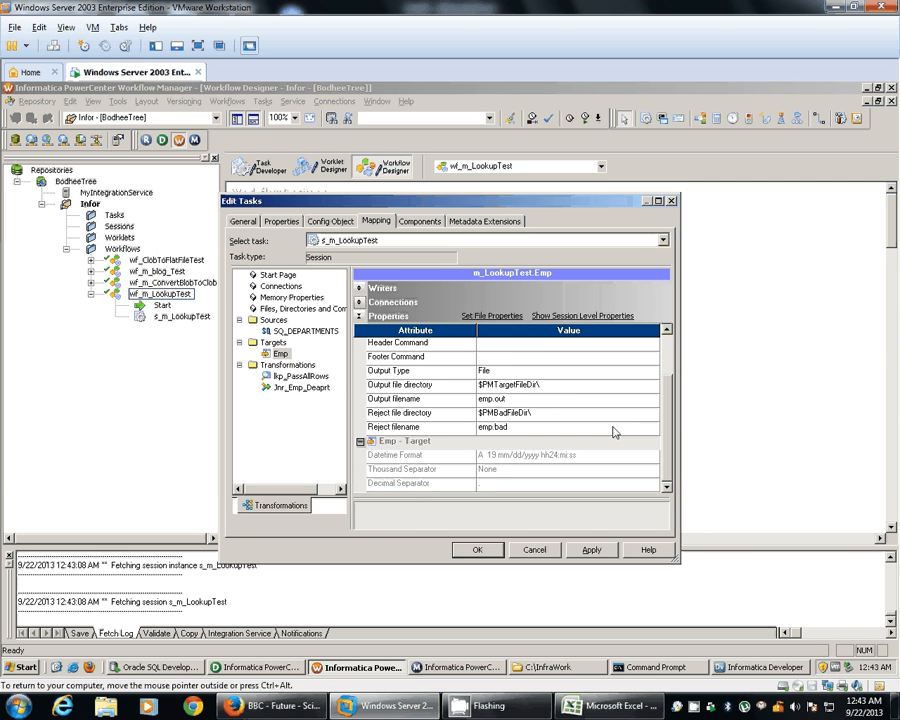
{"action": "left_click", "coordinate": [568, 384]}
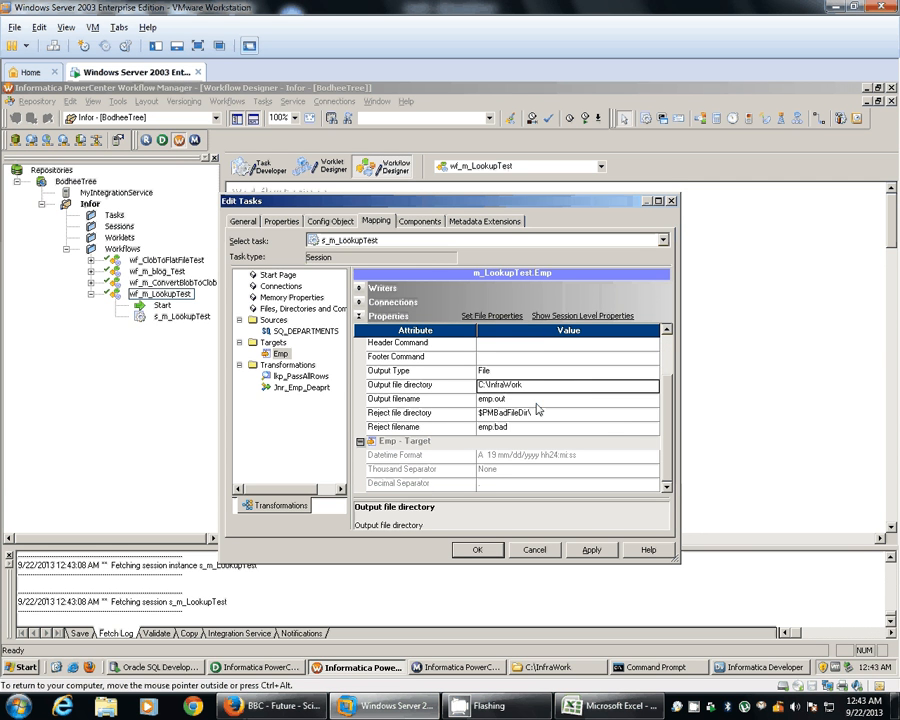
{"action": "left_click", "coordinate": [568, 400]}
{"action": "type", "text": "EmpDepInfo.csv"}
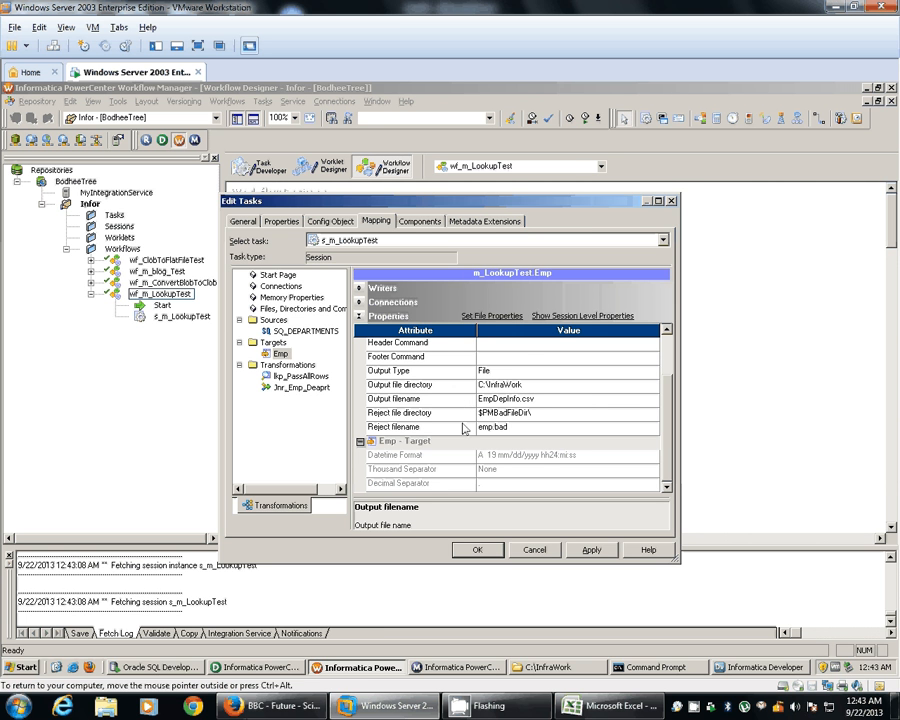
{"action": "left_click", "coordinate": [534, 550]}
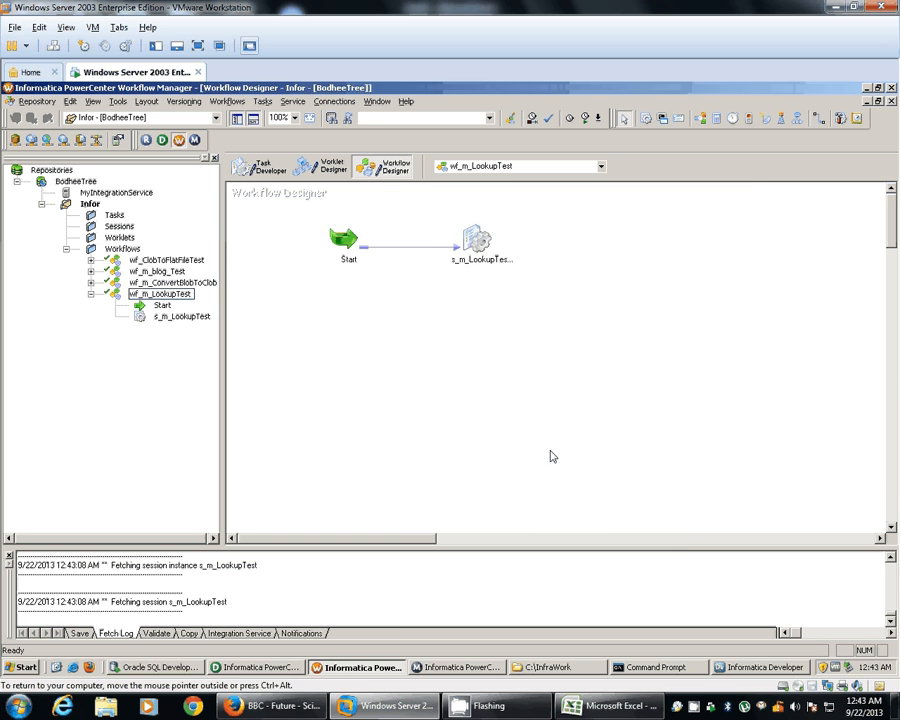
Step: Start the workflow from the s_m_LookupTest task and follow it into Workflow Monitor
{"action": "right_click", "coordinate": [474, 244]}
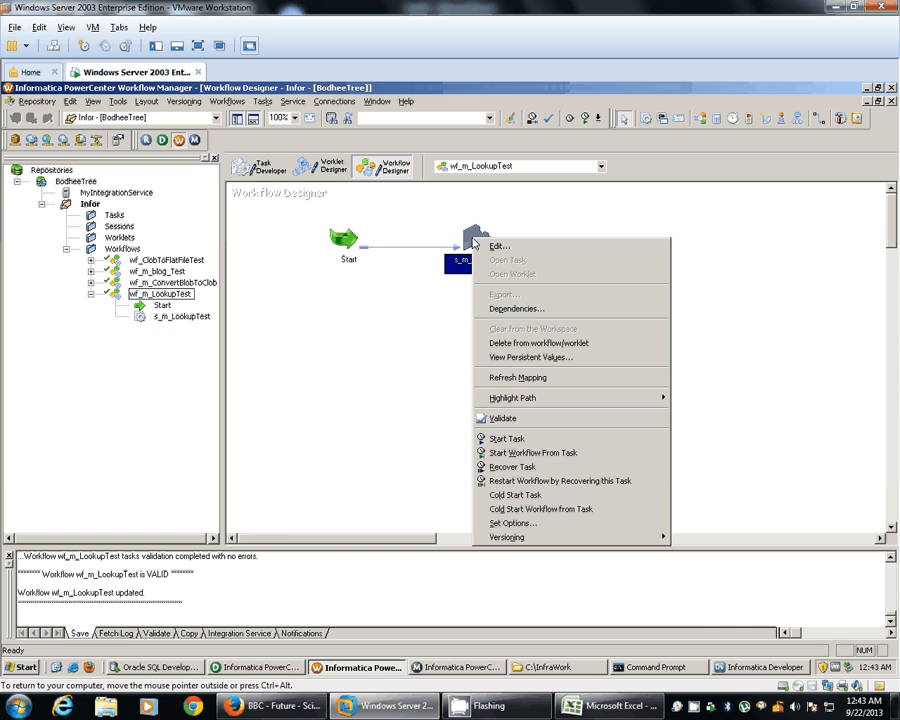
{"action": "left_click", "coordinate": [528, 452]}
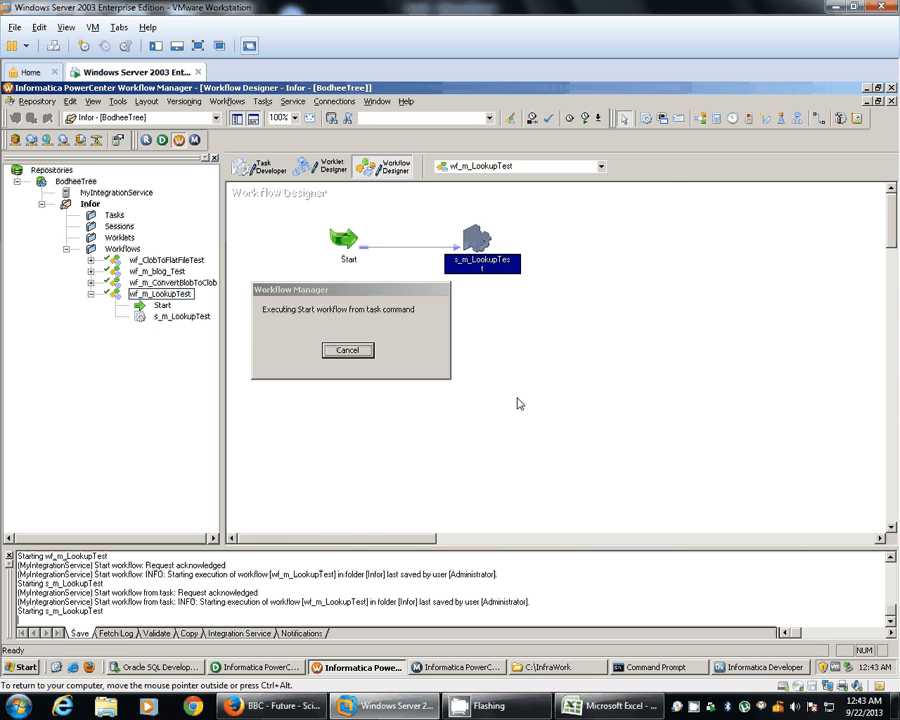
{"action": "left_click", "coordinate": [450, 668]}
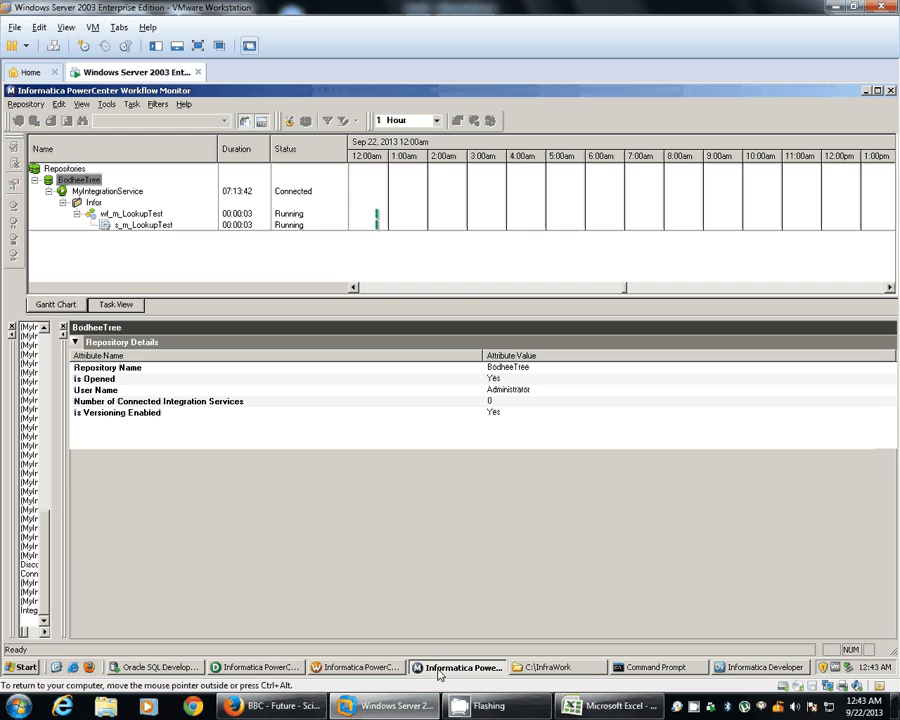
Step: Read the s_m_LookupTest run details: 122 rows into Emp, 27 rows from SQ_DEPARTMENTS
{"action": "left_click", "coordinate": [140, 224]}
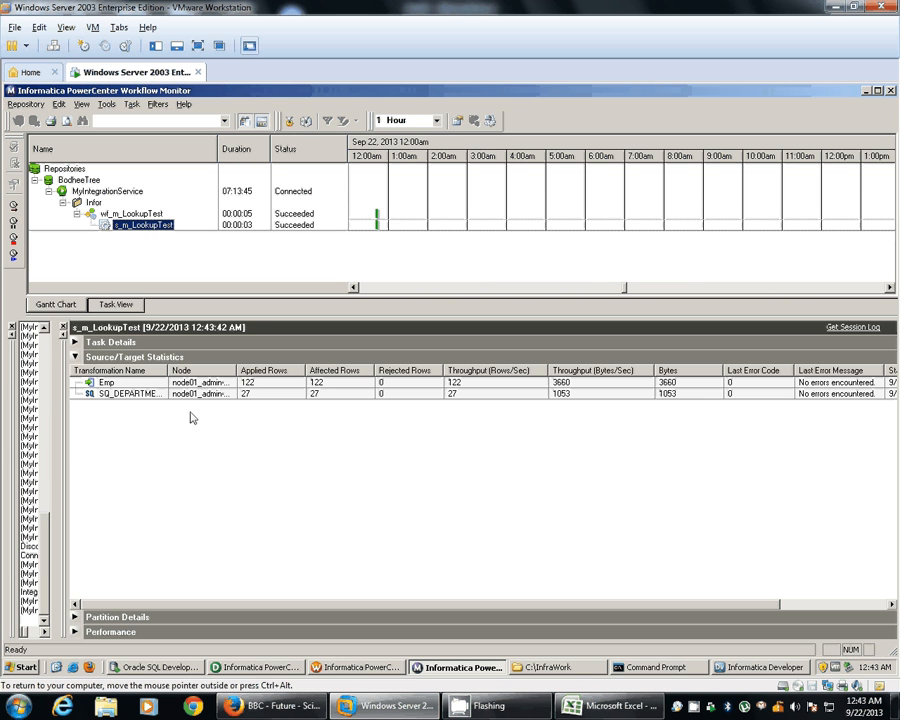
{"action": "left_click", "coordinate": [130, 394]}
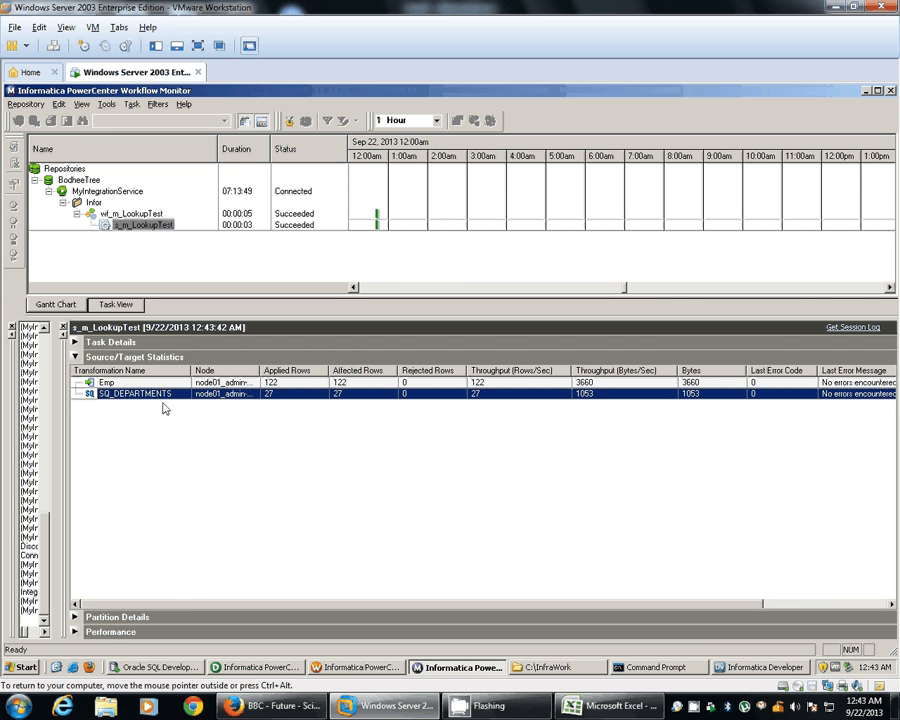
{"action": "mouse_move", "coordinate": [304, 404]}
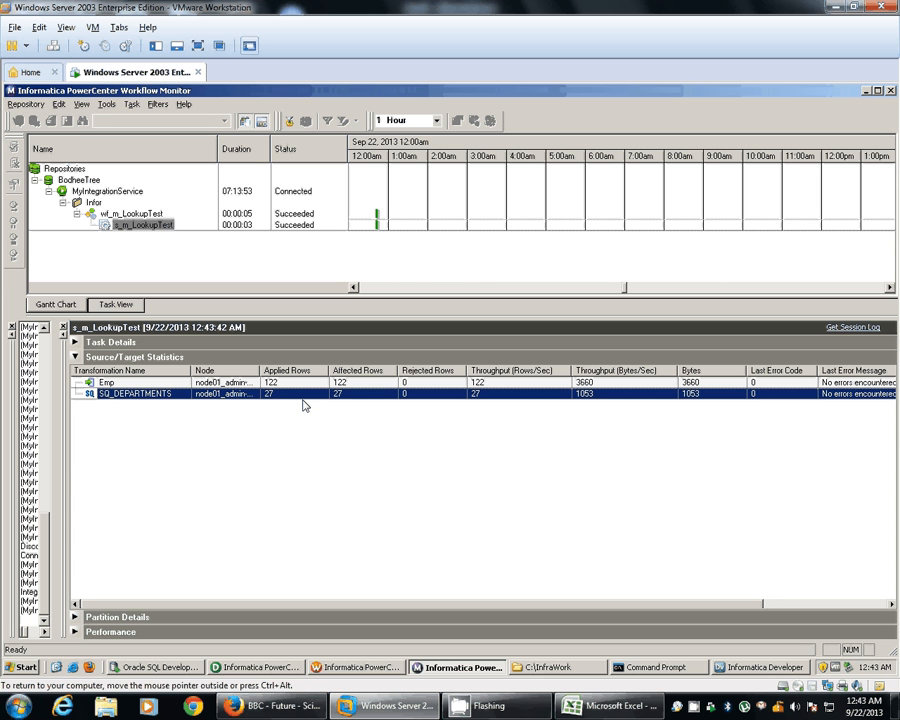
{"action": "mouse_move", "coordinate": [284, 386]}
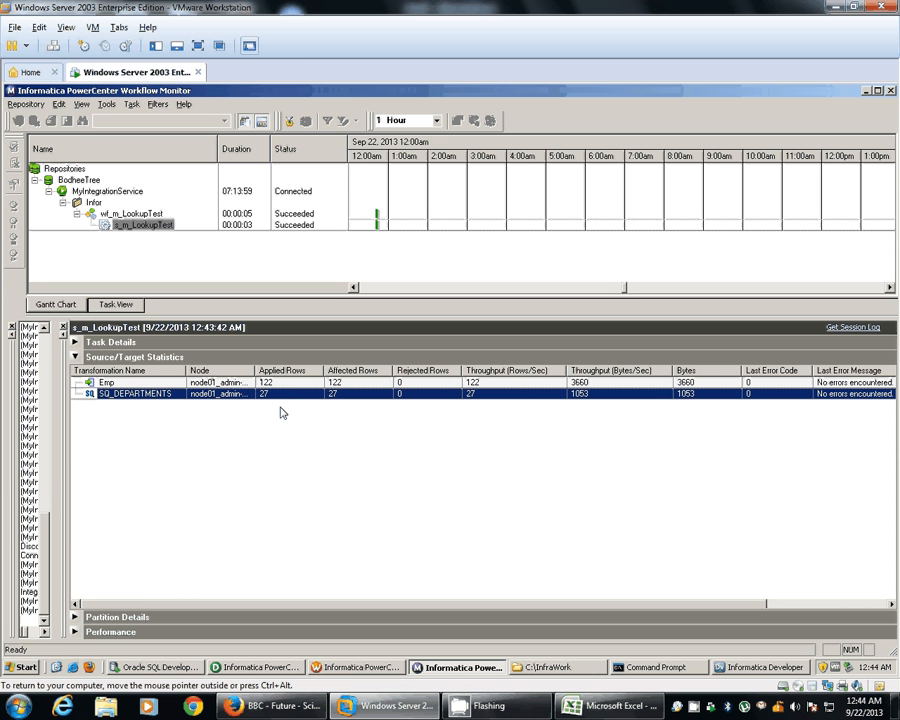
{"action": "mouse_move", "coordinate": [280, 404]}
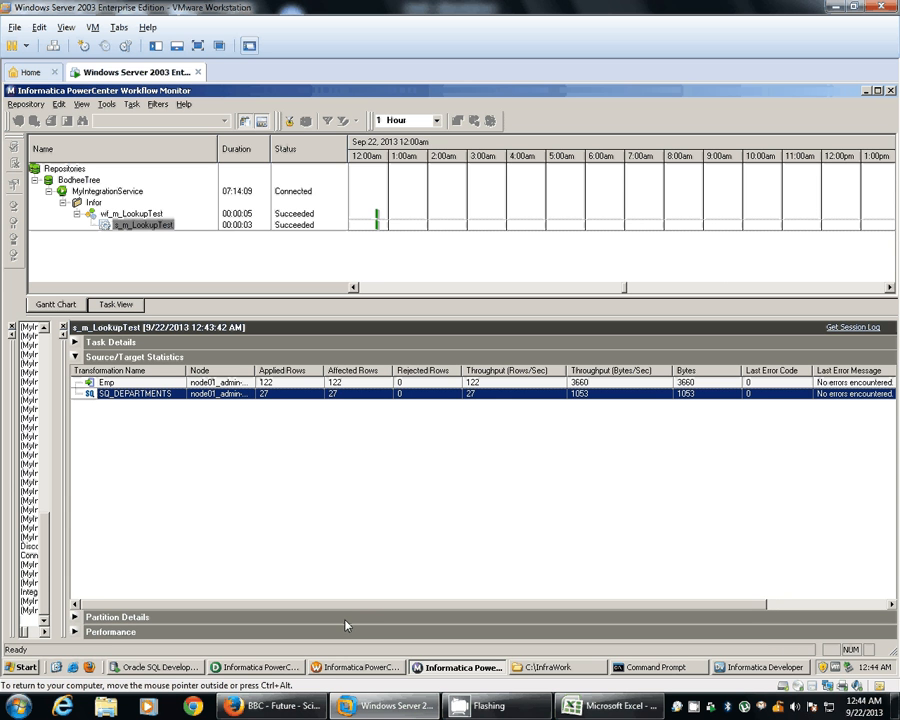
{"action": "mouse_move", "coordinate": [298, 416]}
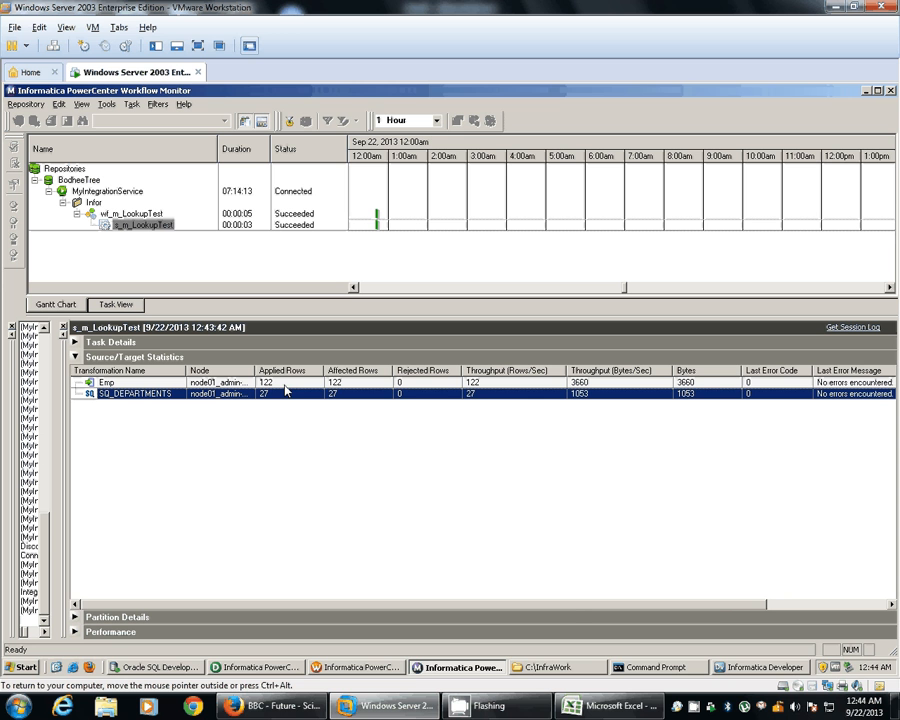
{"action": "mouse_move", "coordinate": [752, 622]}
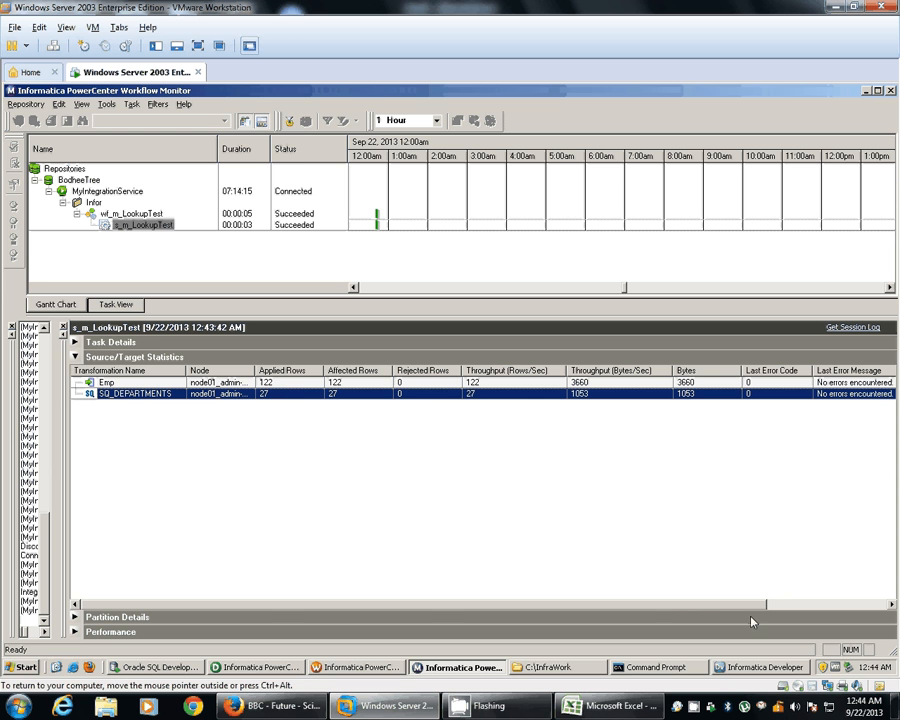